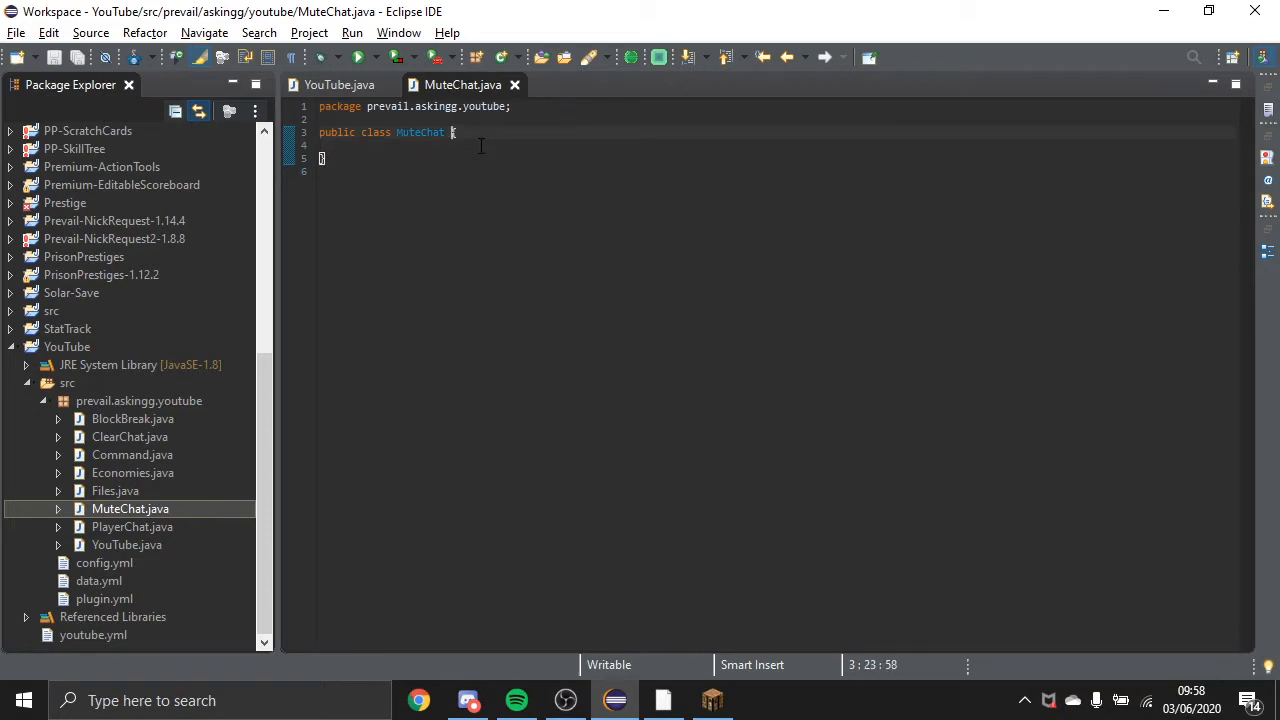
Declare MuteChat implements CommandExecutor and add the unimplemented onCommand method stub.
click(340, 84)
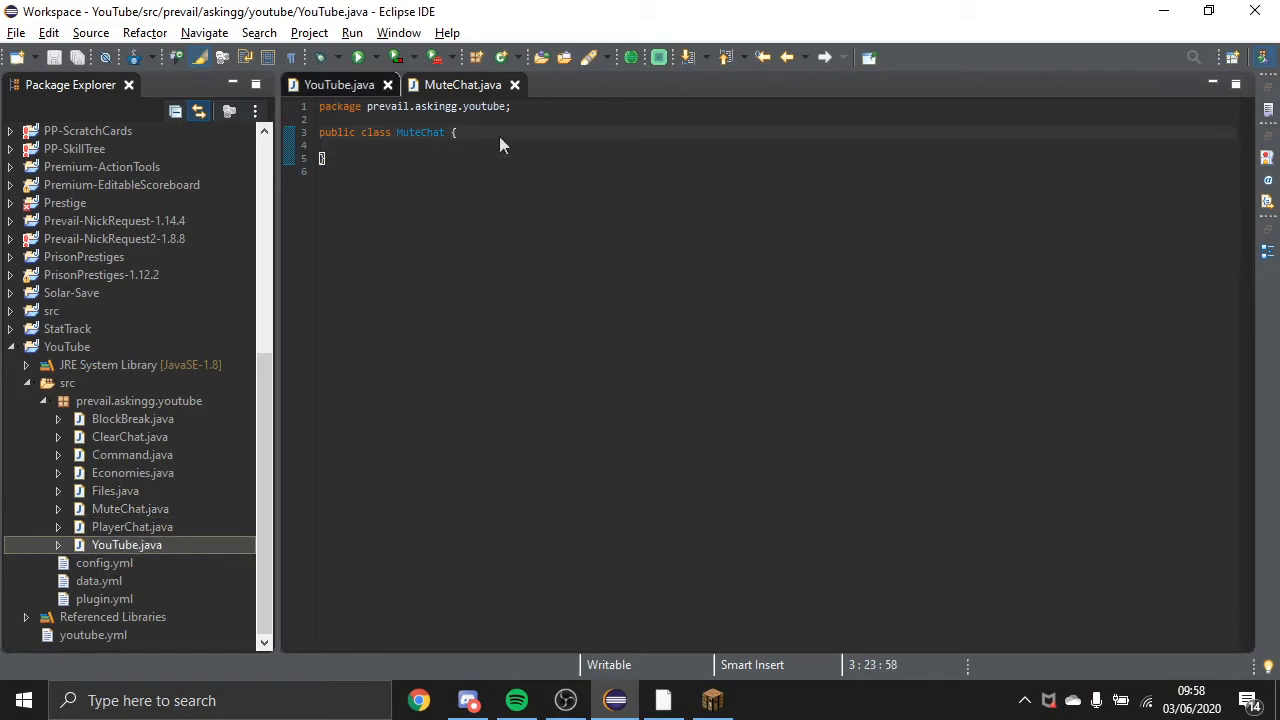
click(462, 84)
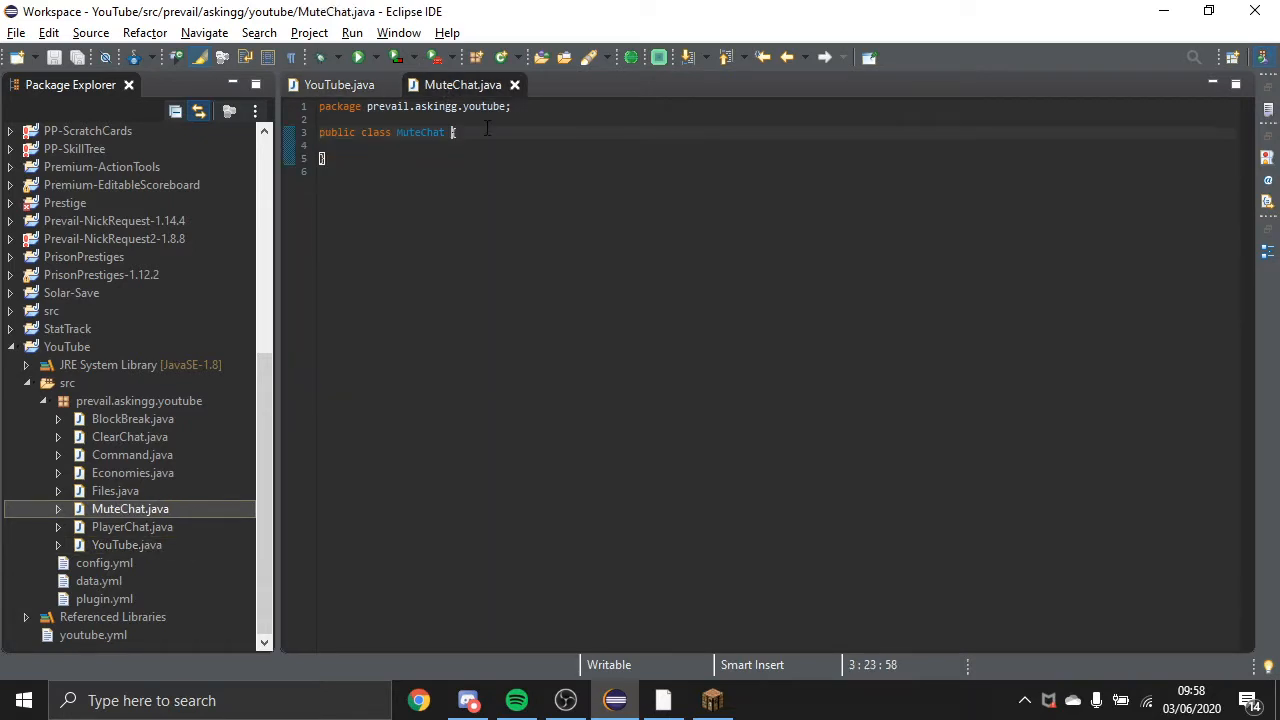
text(implements Comma)
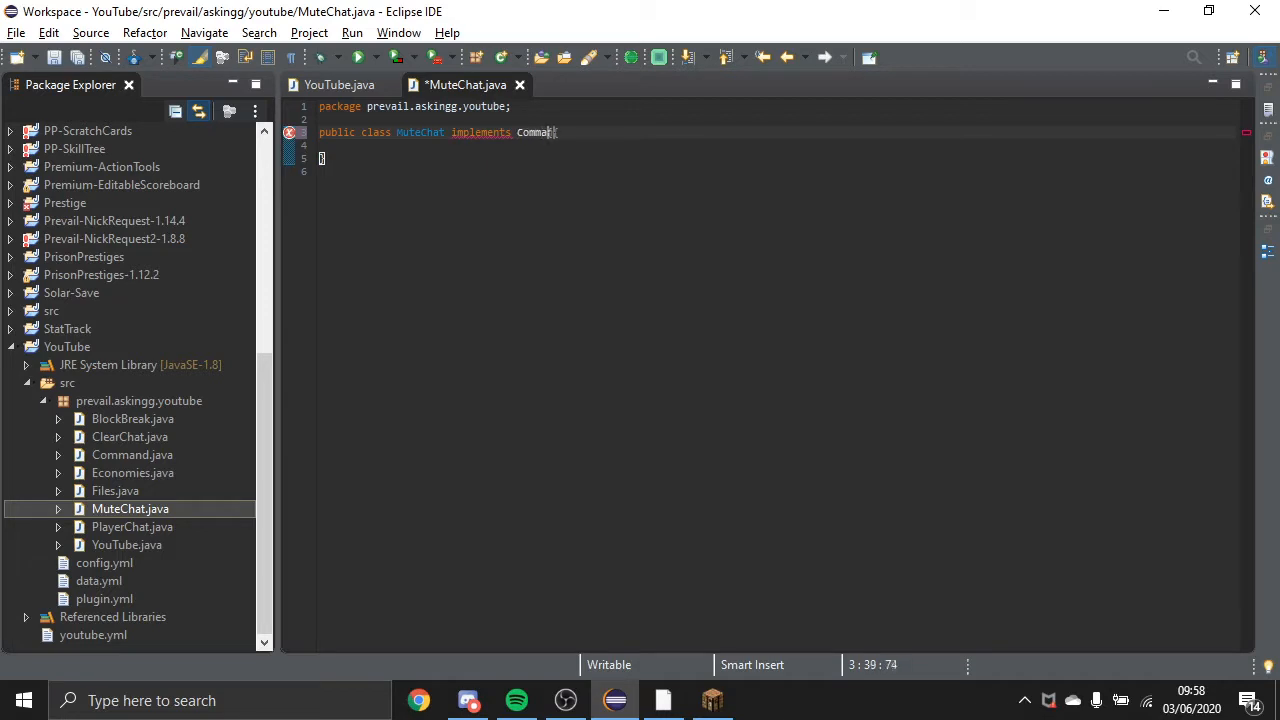
text(Executor)
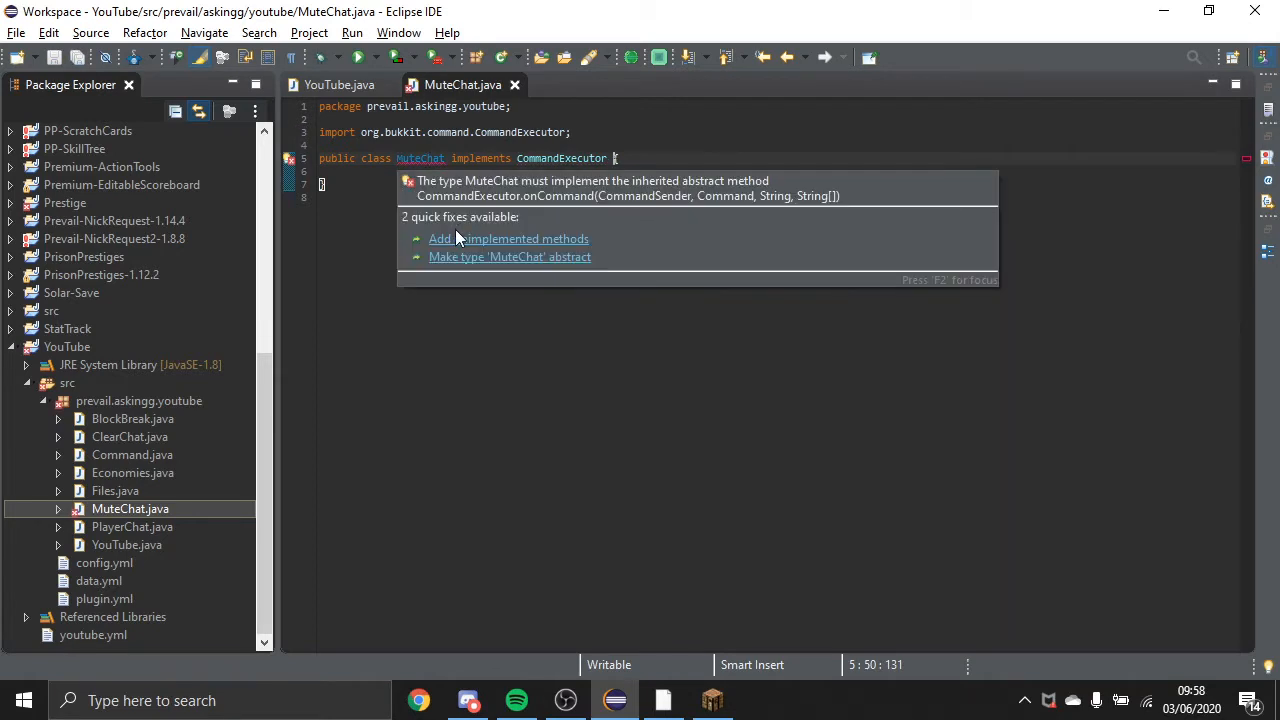
click(508, 238)
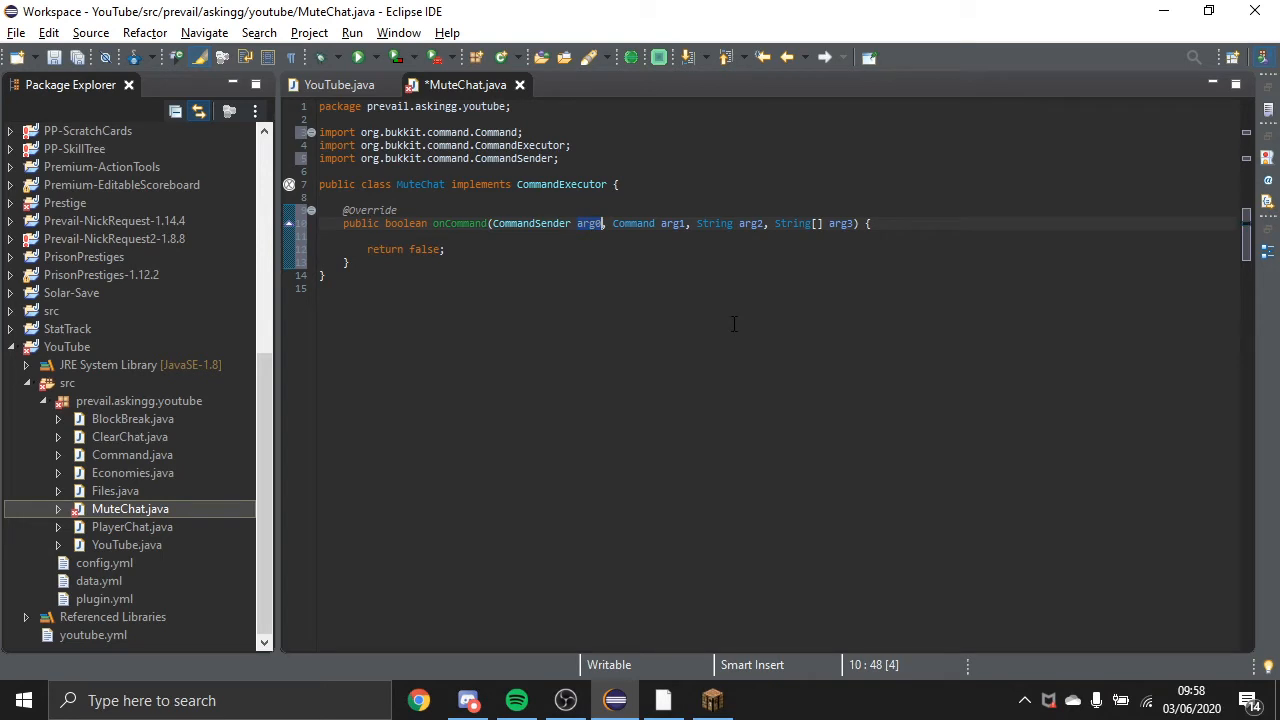
Rename onCommand parameters to sender, cmd, string, args and begin a public declaration.
text(sender)
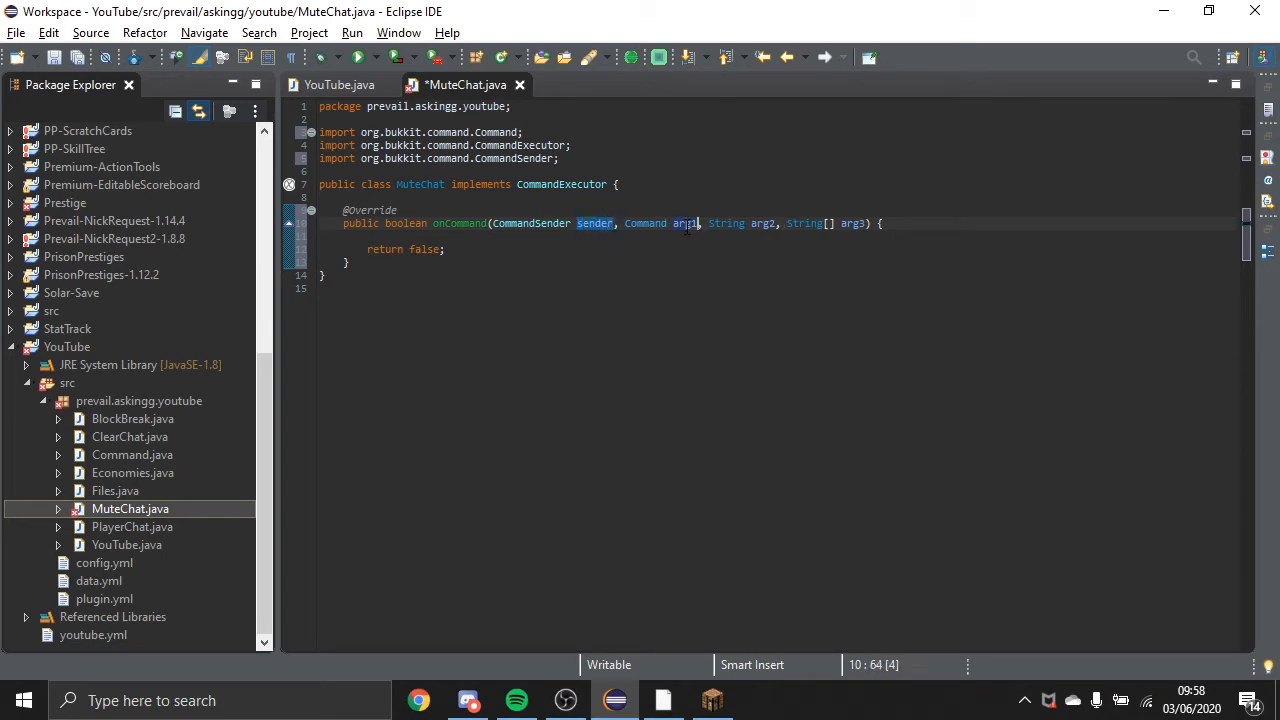
text(cmd)
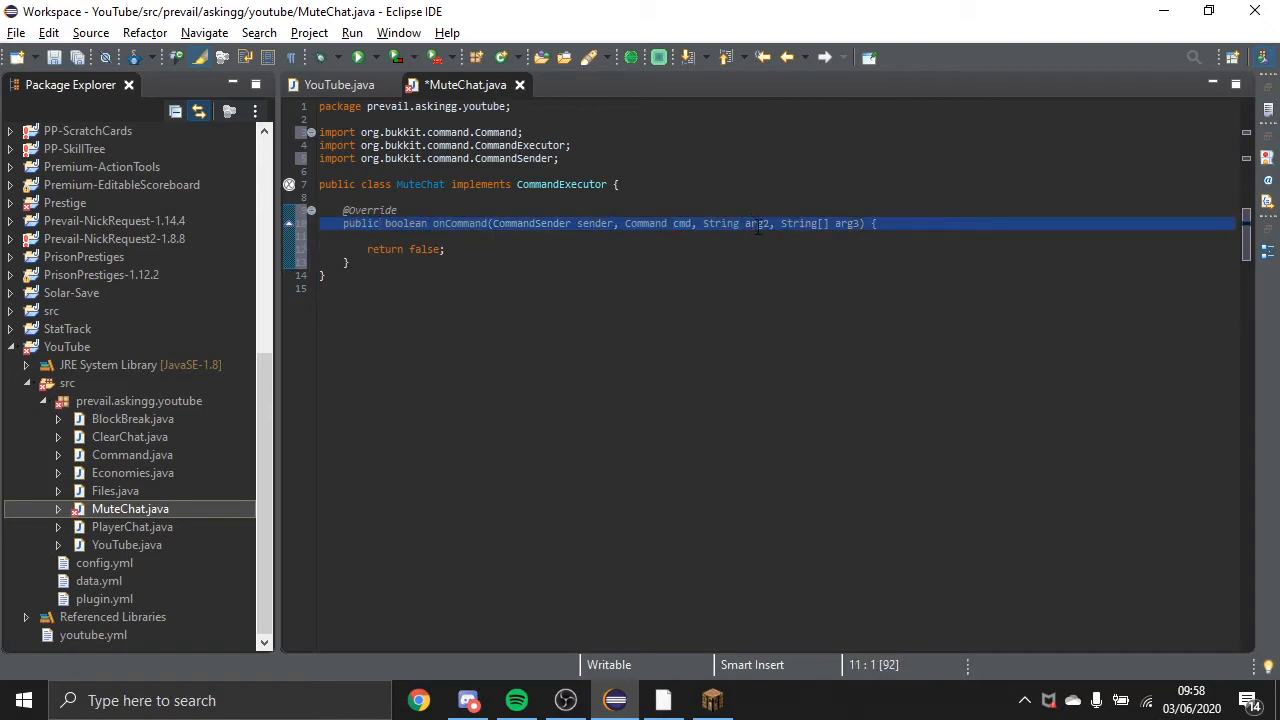
text(string)
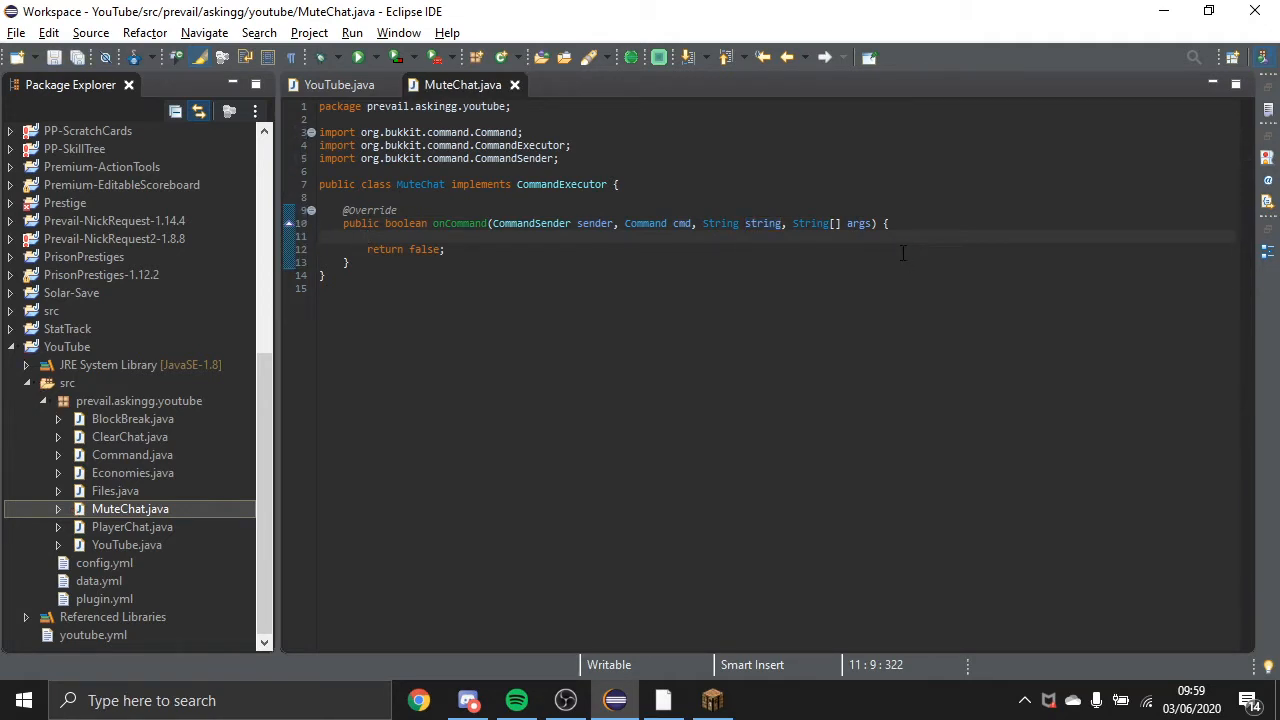
text(public)
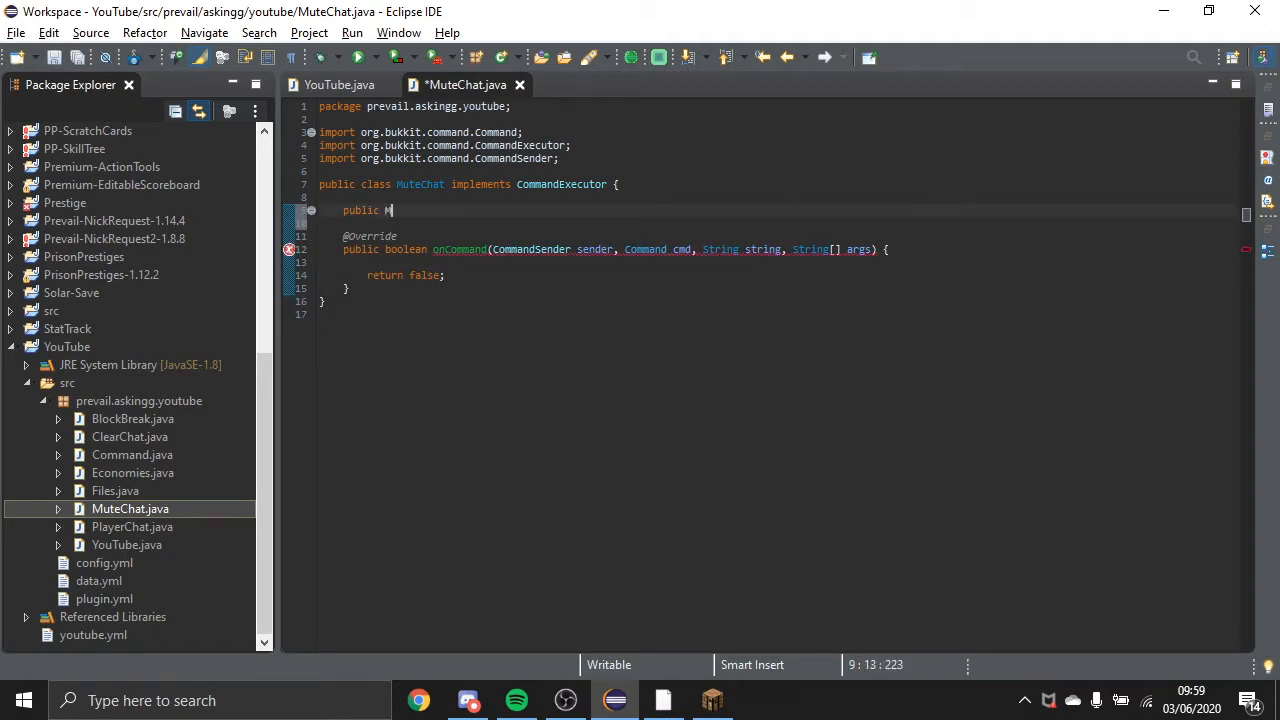
Write constructor MuteChat(YouTube yt) that sets this as executor of the mutechat command.
text(MuteChat())
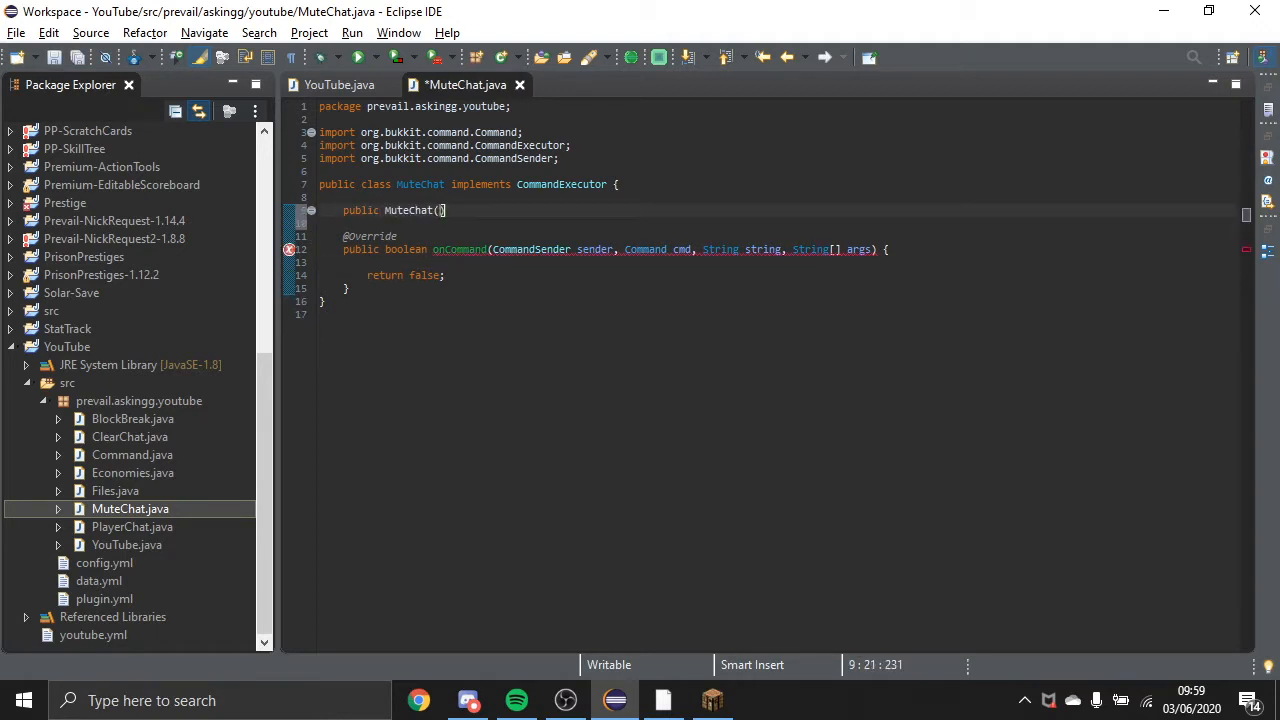
text(YouTube yt)
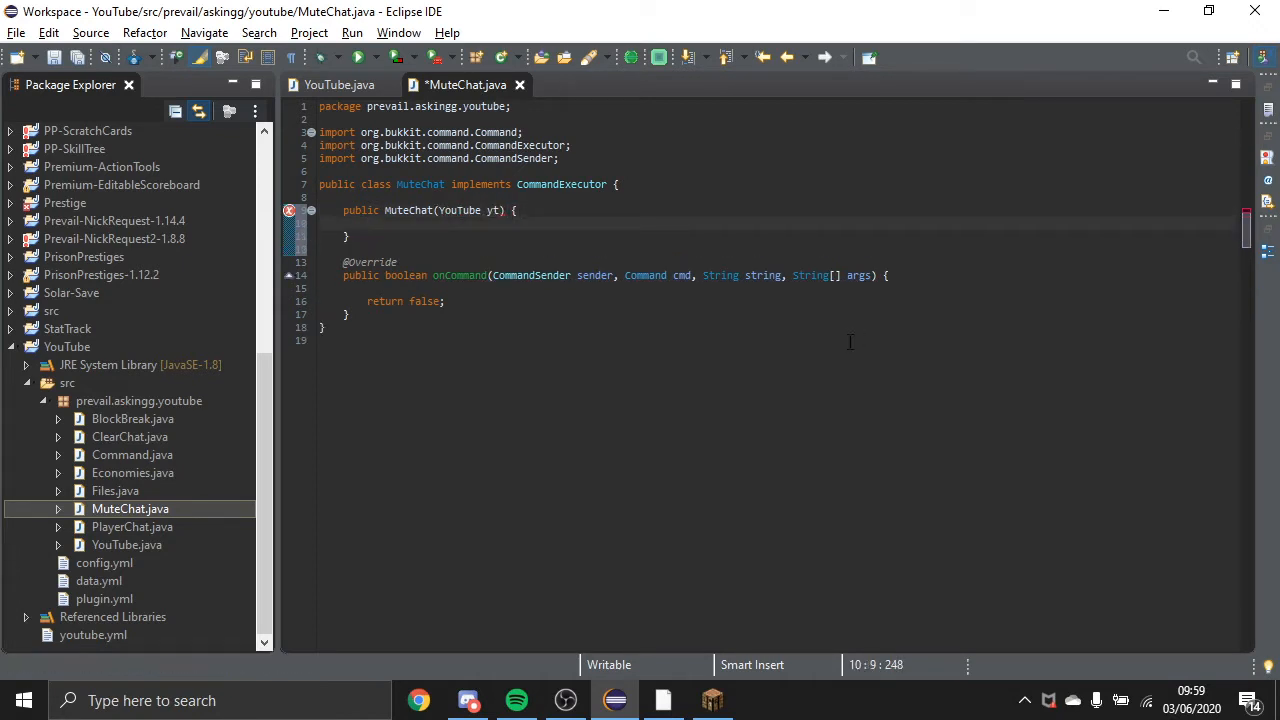
key(ctrl+s)
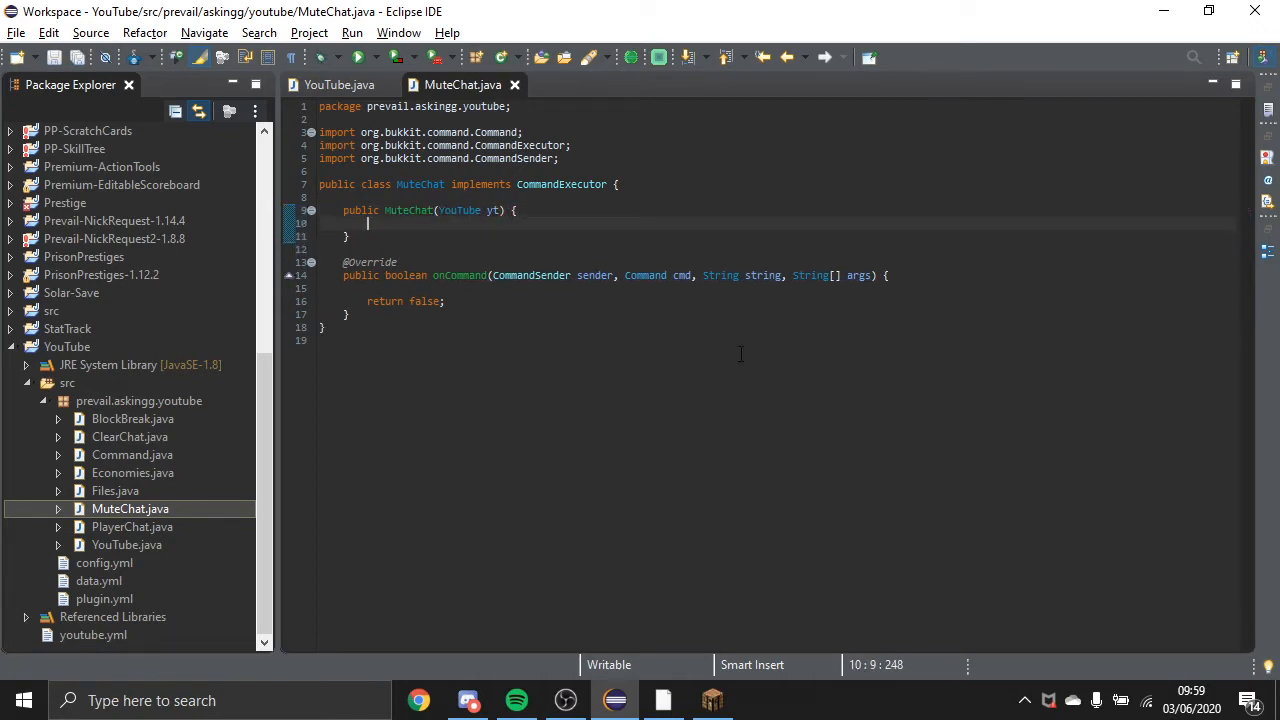
text(yt.getCommand("mutechat").setExecutor(this);)
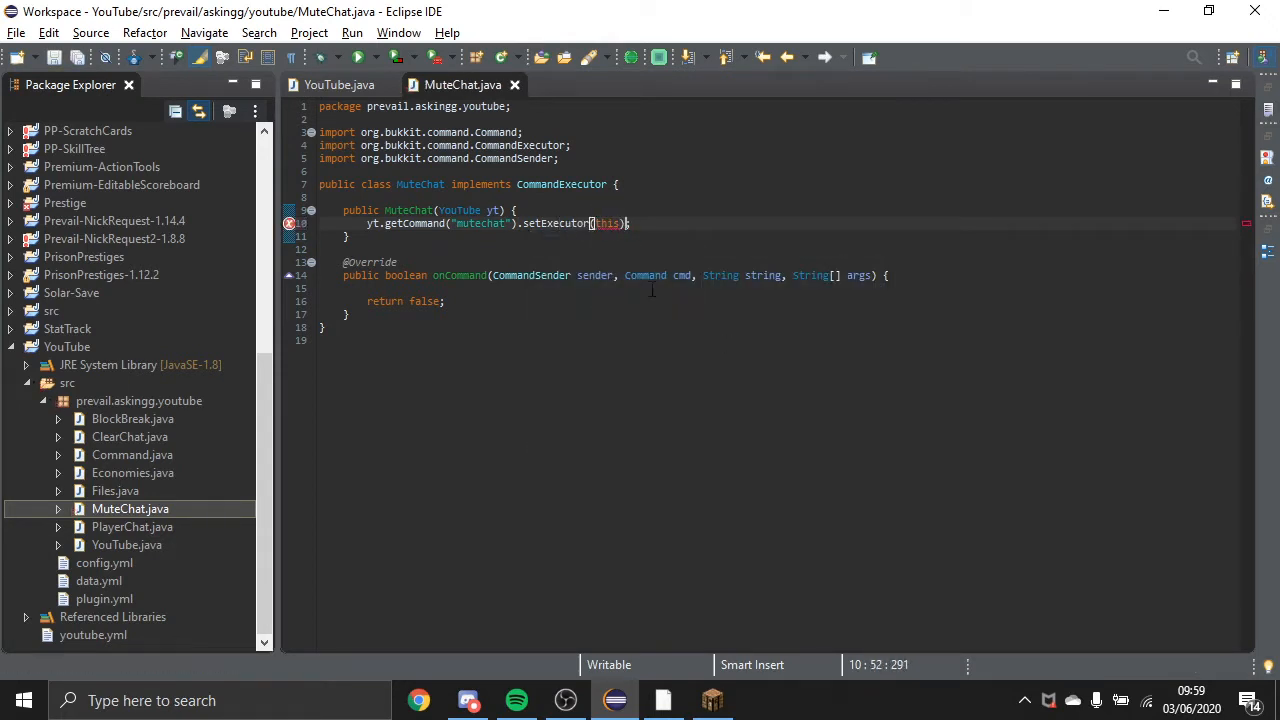
click(104, 598)
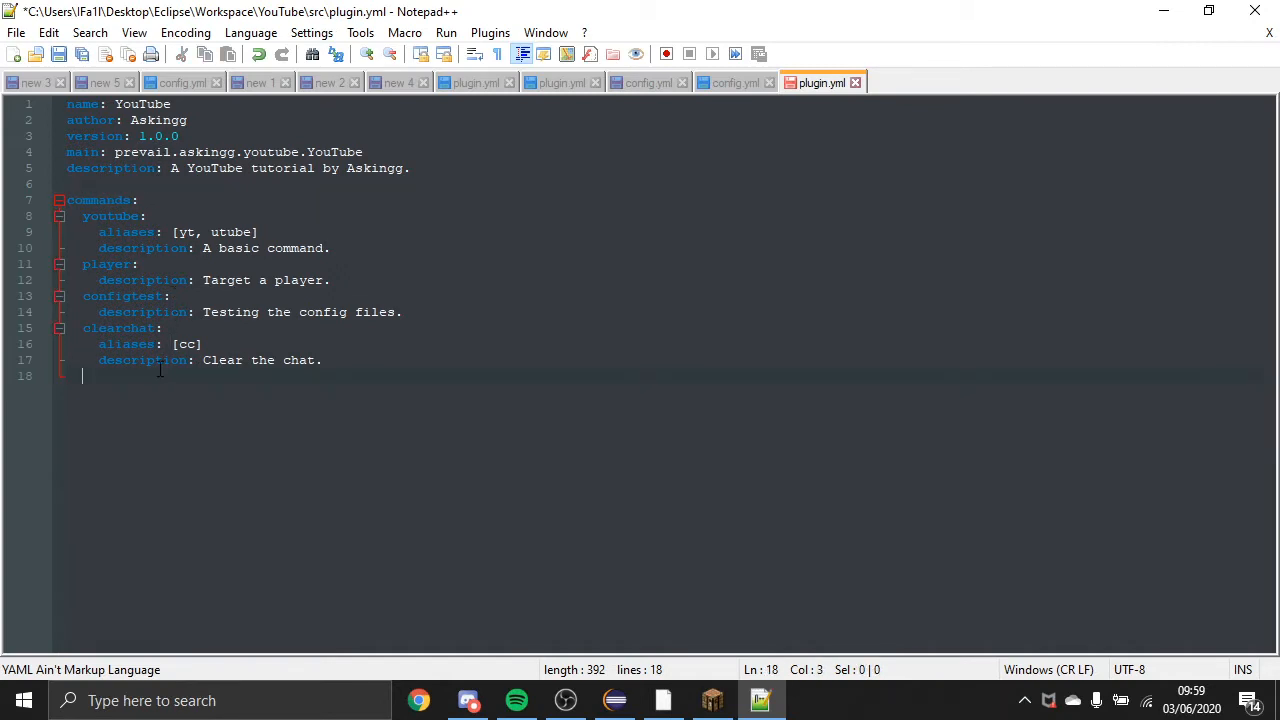
Add mutechat command to plugin.yml with aliases [mc] and description 'Mute the chat'.
text(muted)
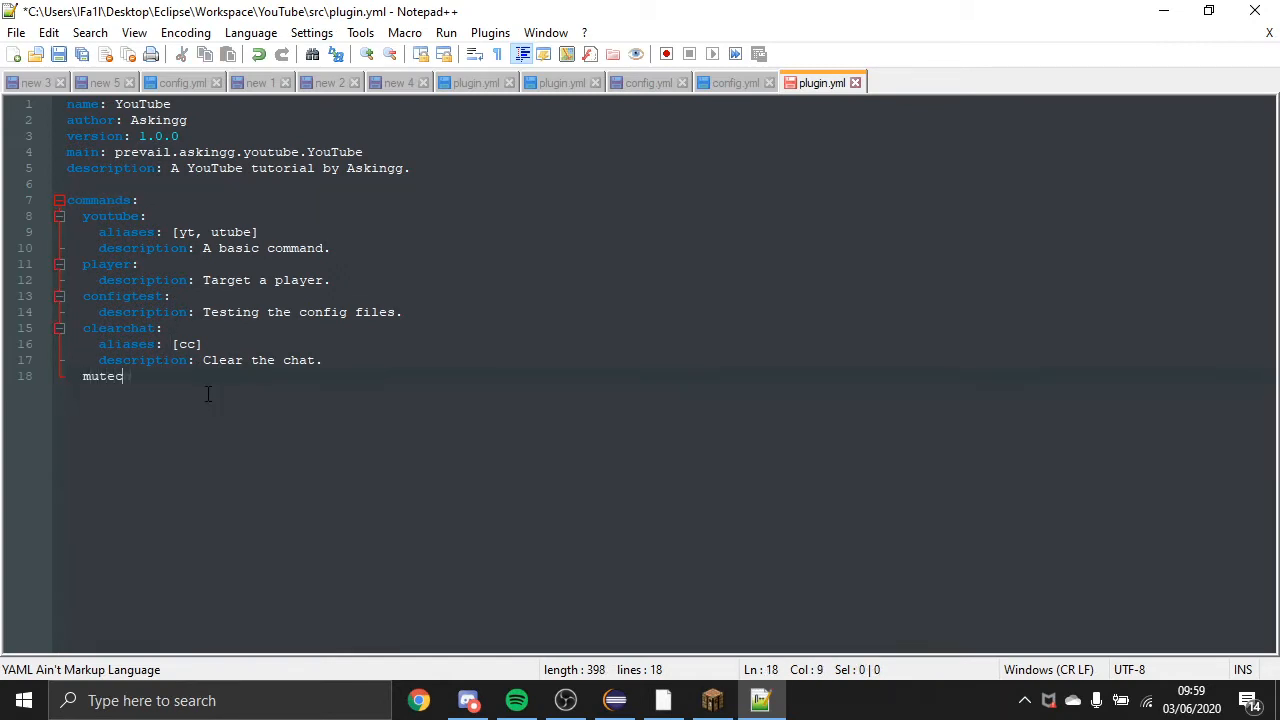
text(hat:)
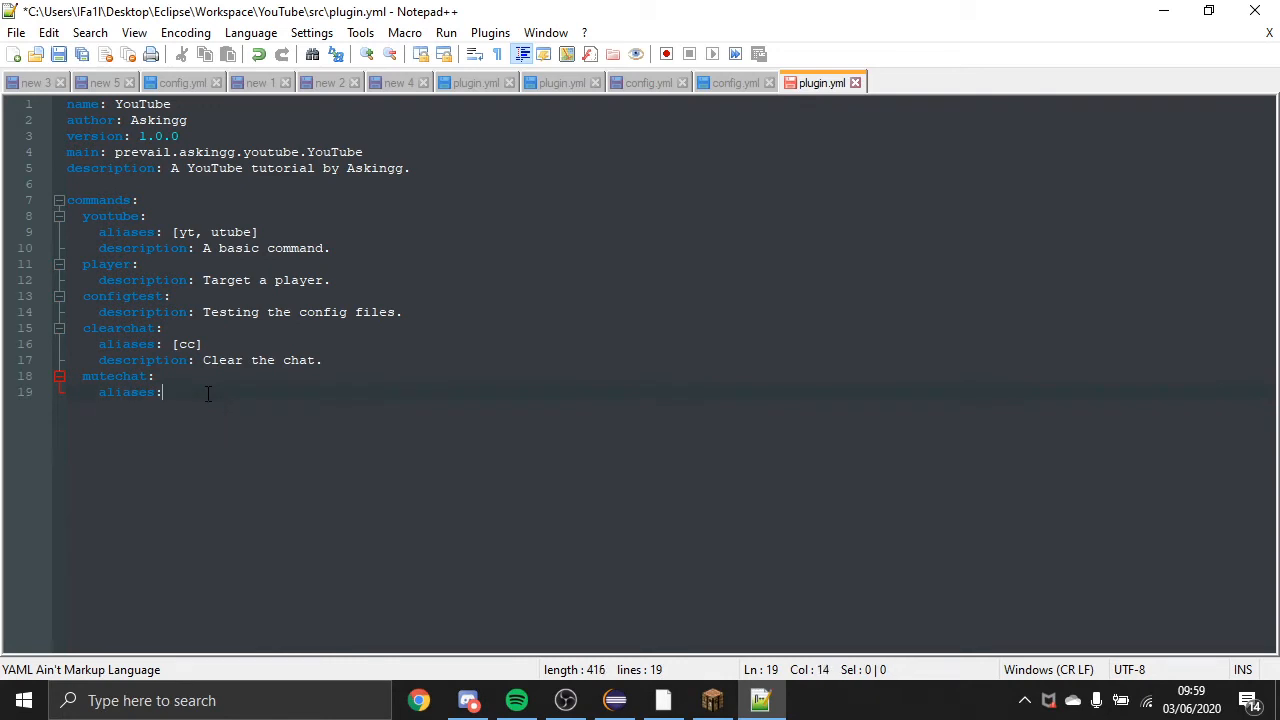
text([mc)
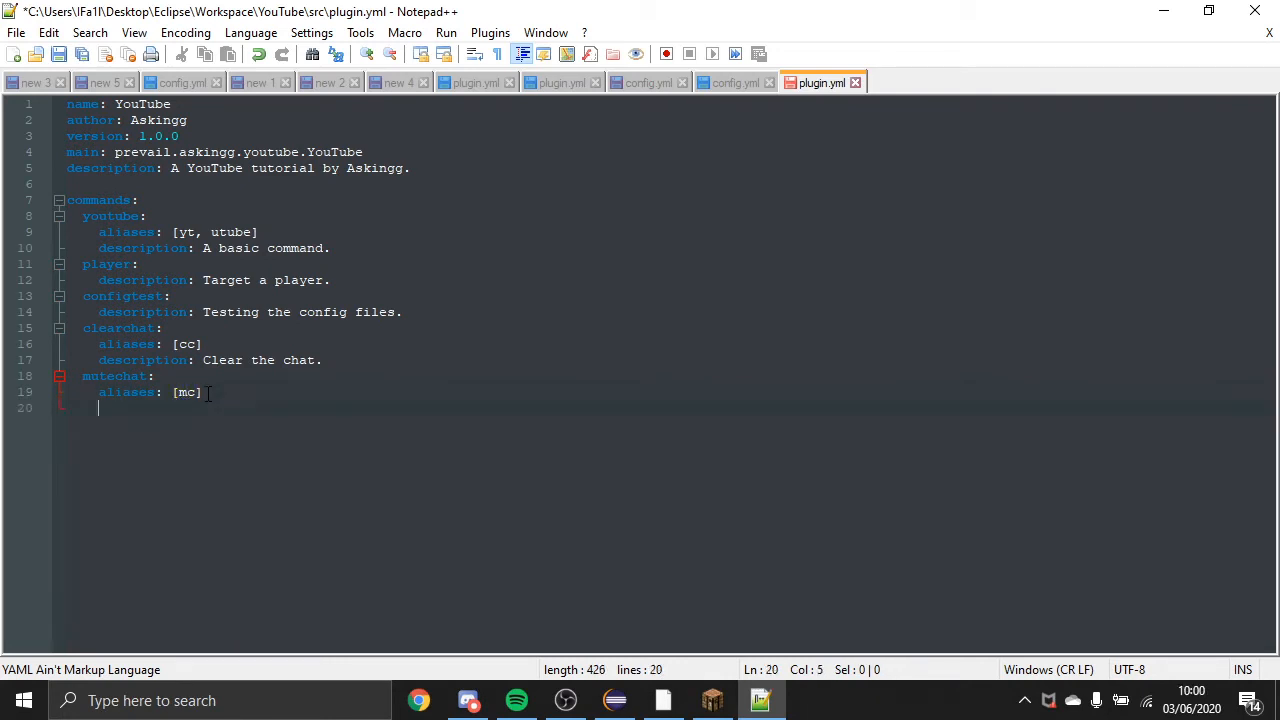
text(de)
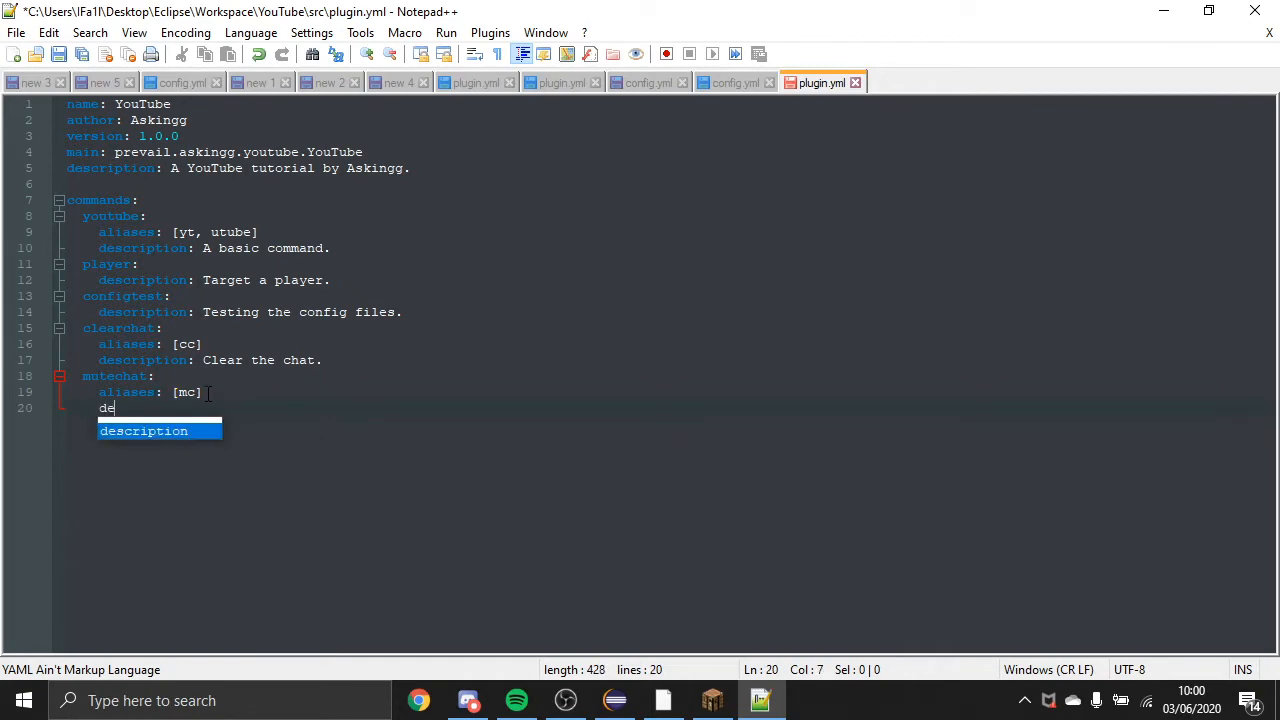
text(scription: Mute the chat)
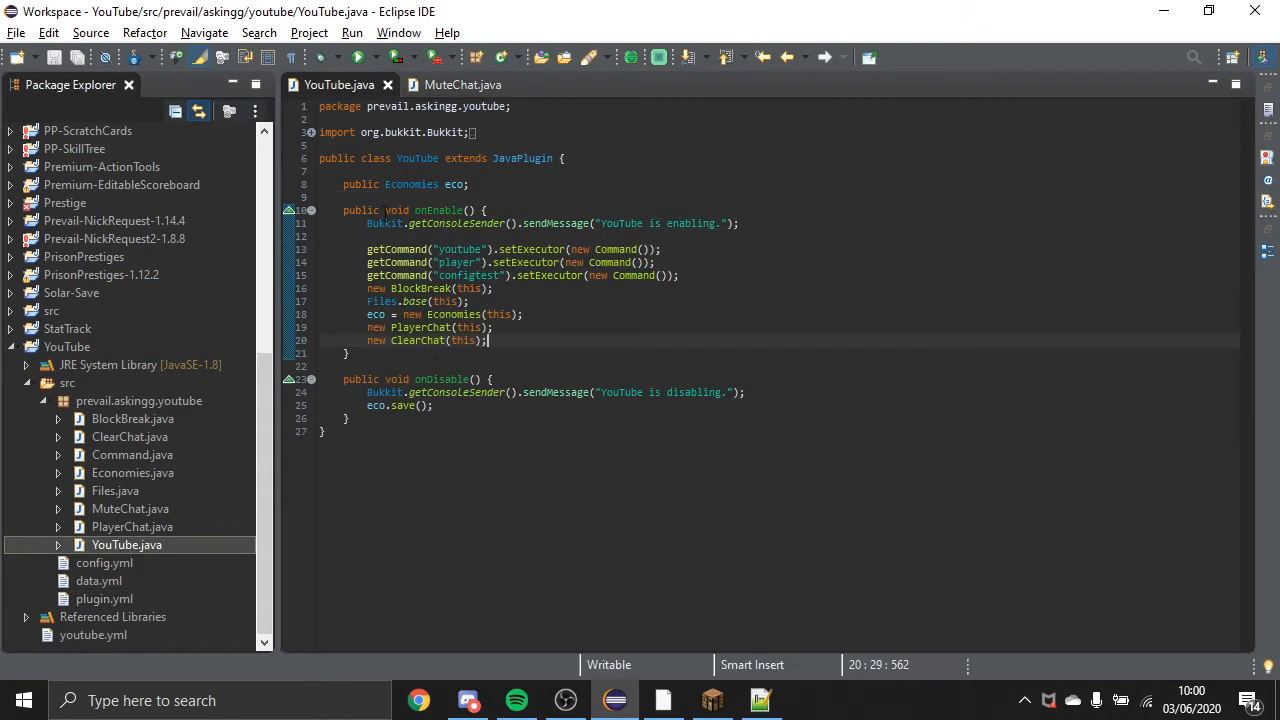
Add 'new MuteChat(this);' inside YouTube.java's onEnable.
text(new)
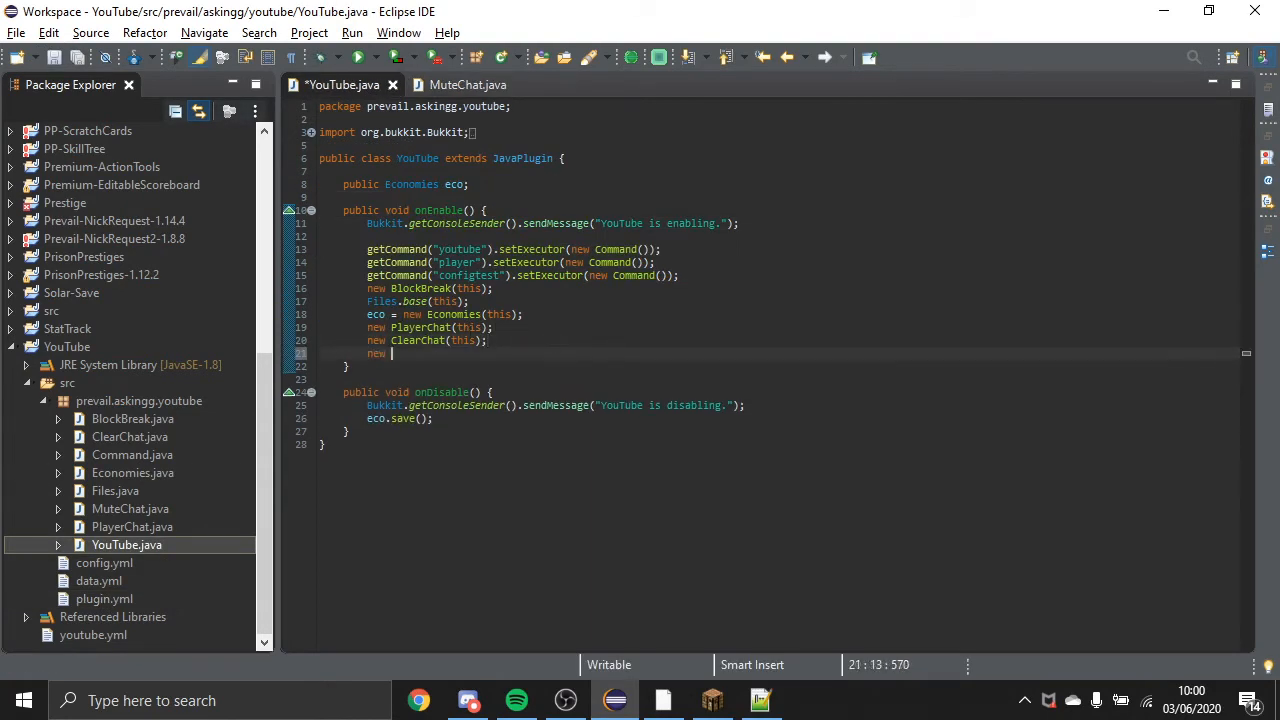
text(MuteChat(this))
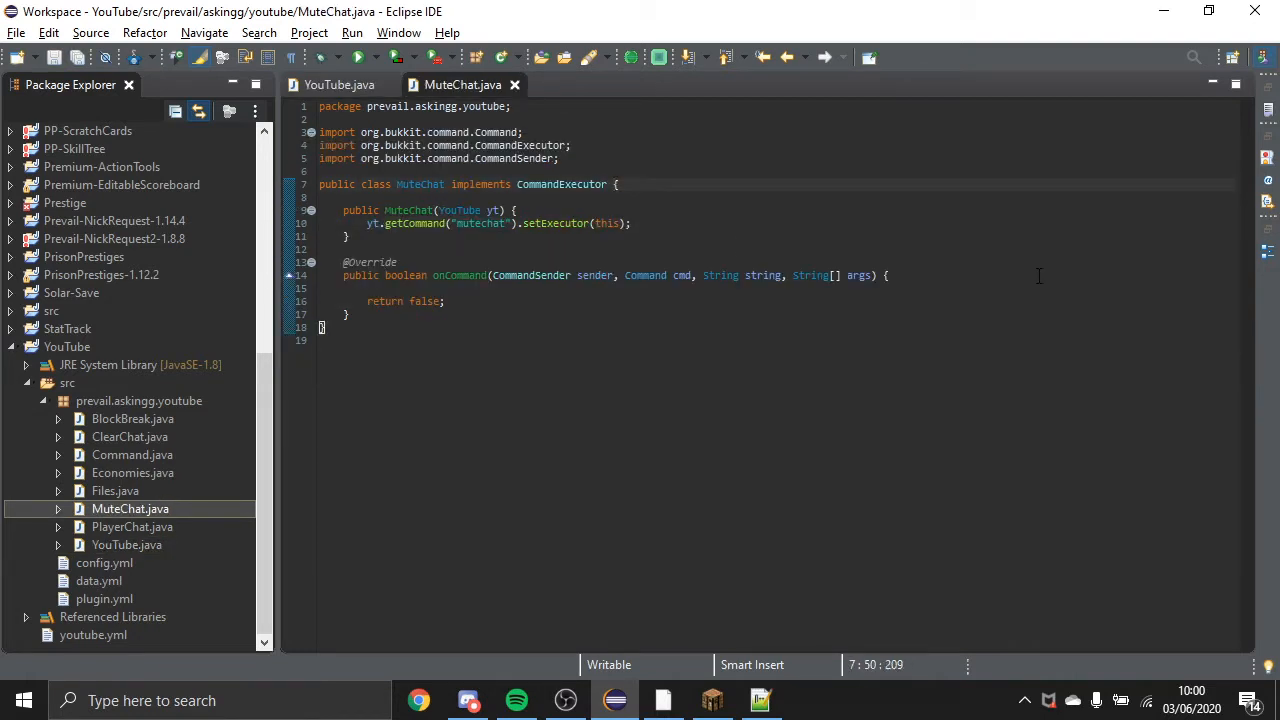
text(, Listener)
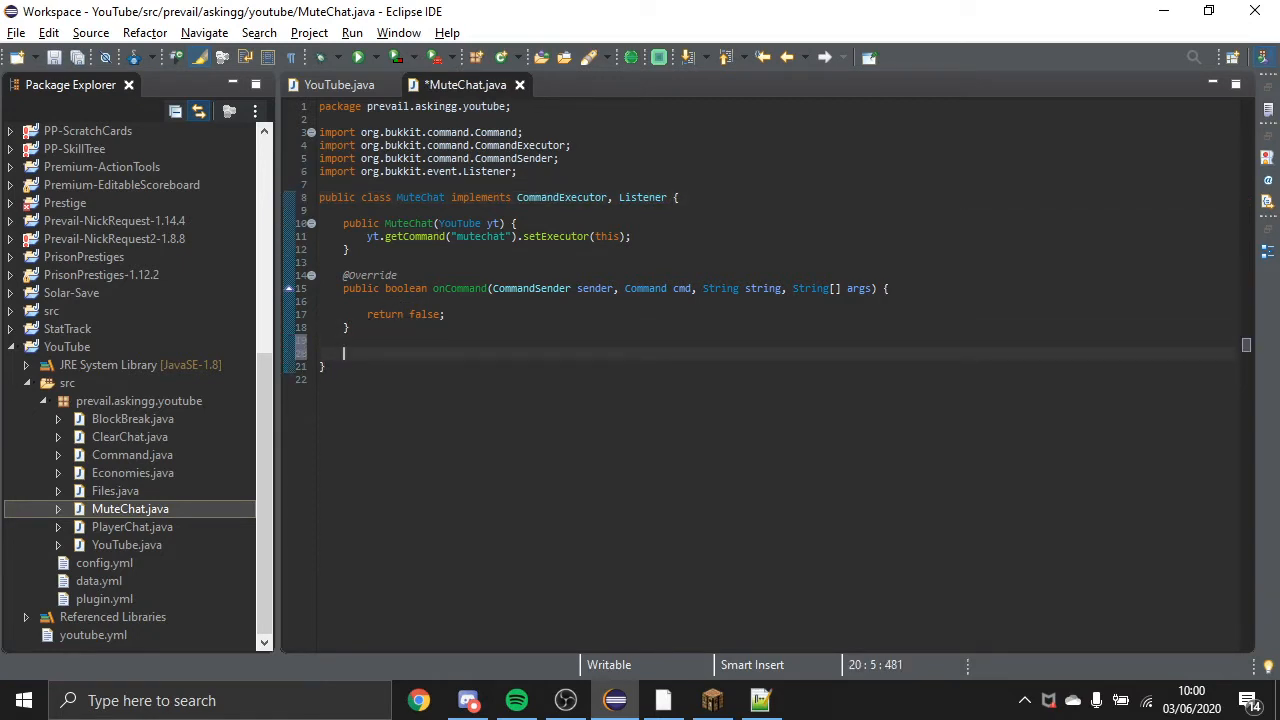
text(@EventH)
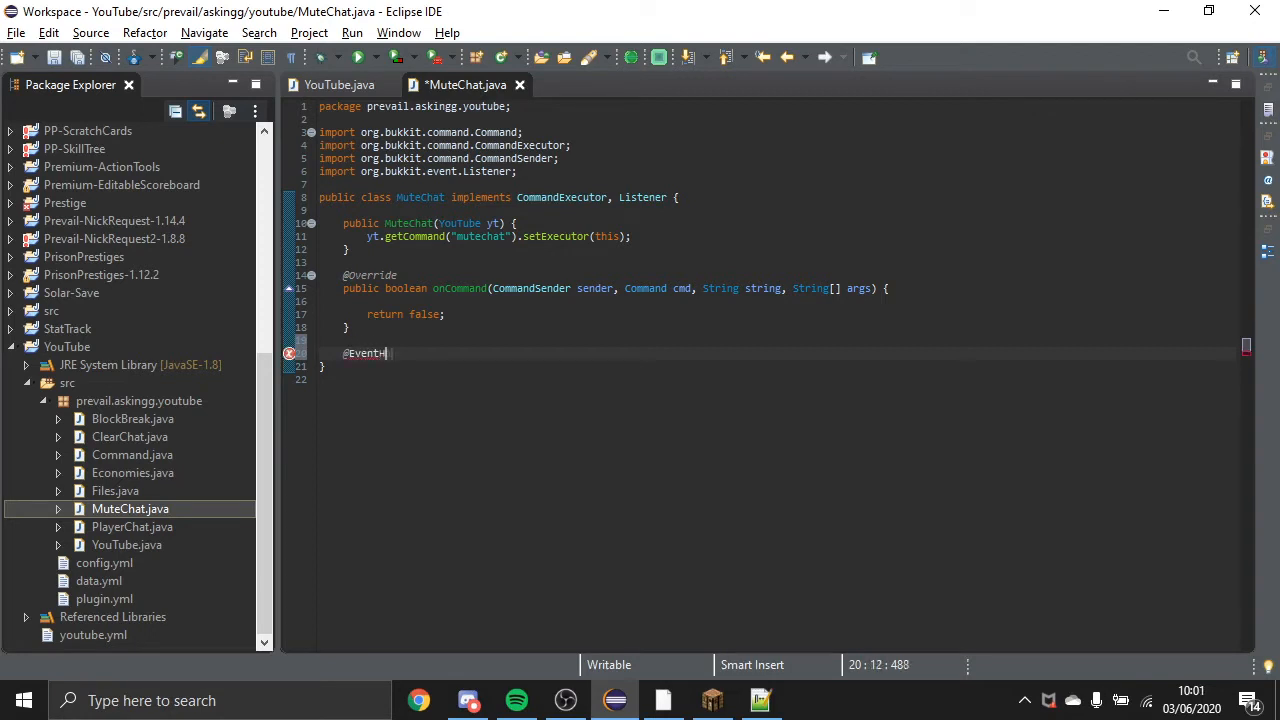
text(andler)
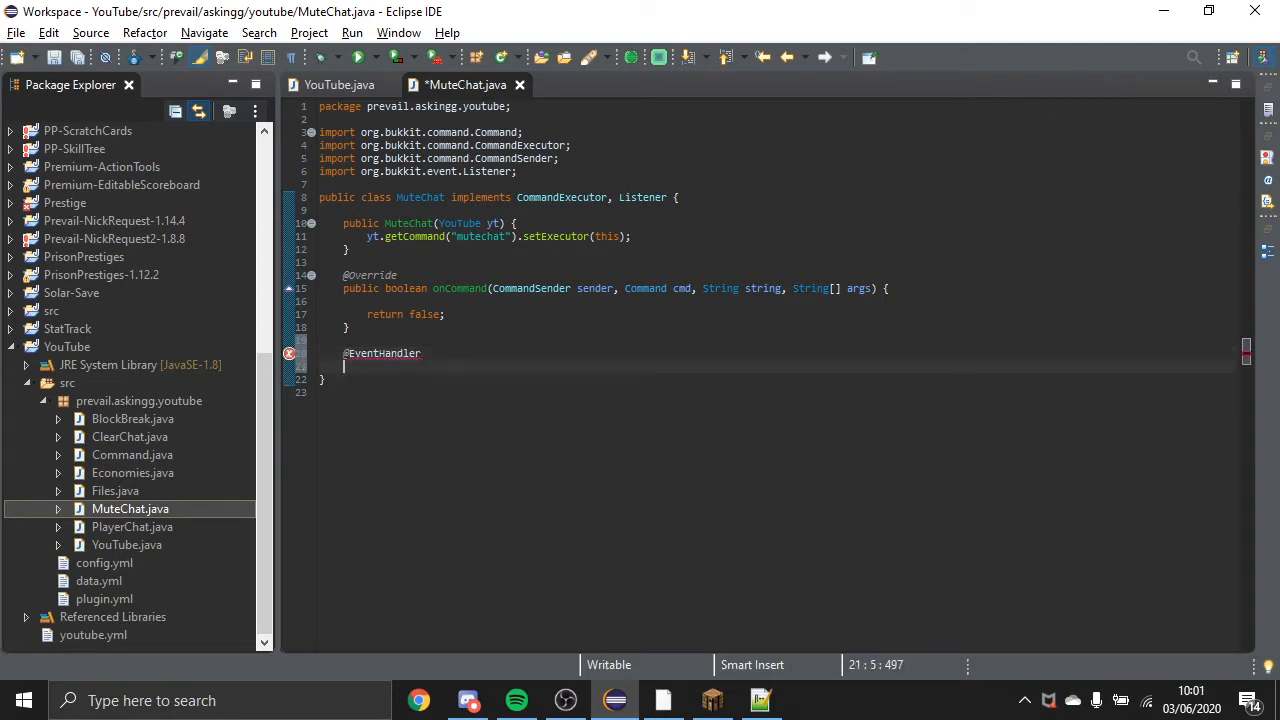
text(publ)
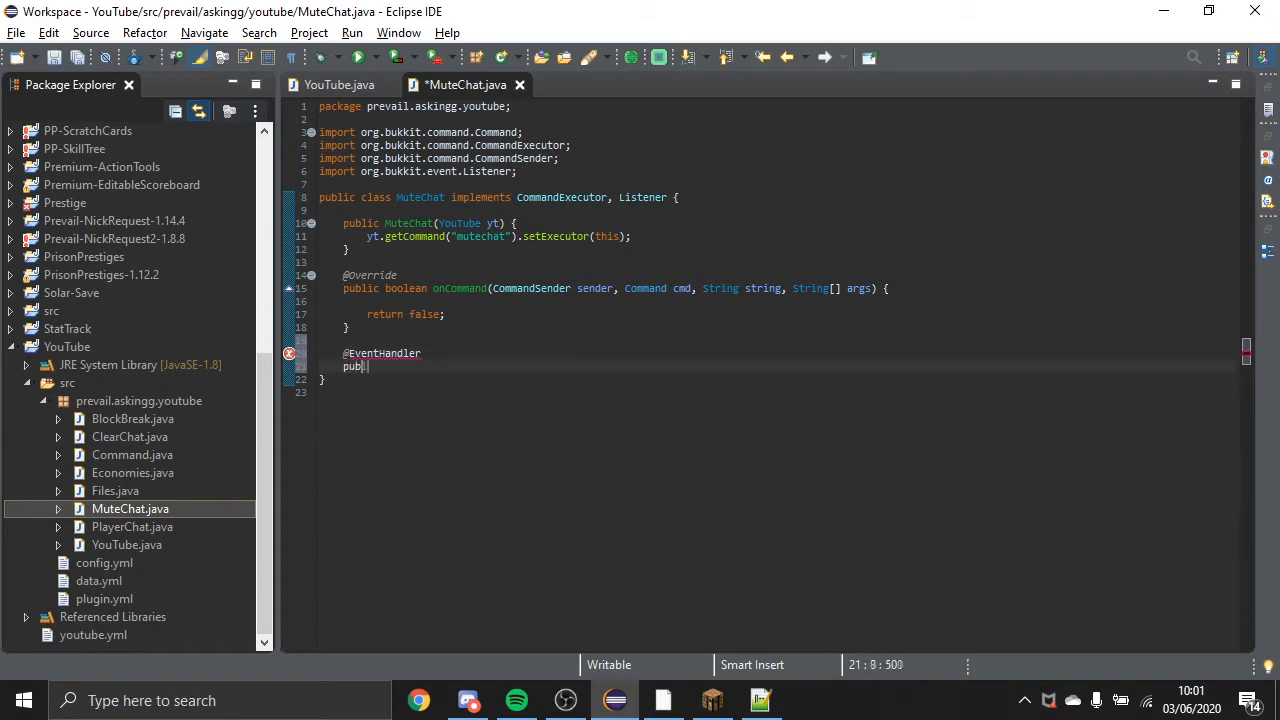
text(ic void)
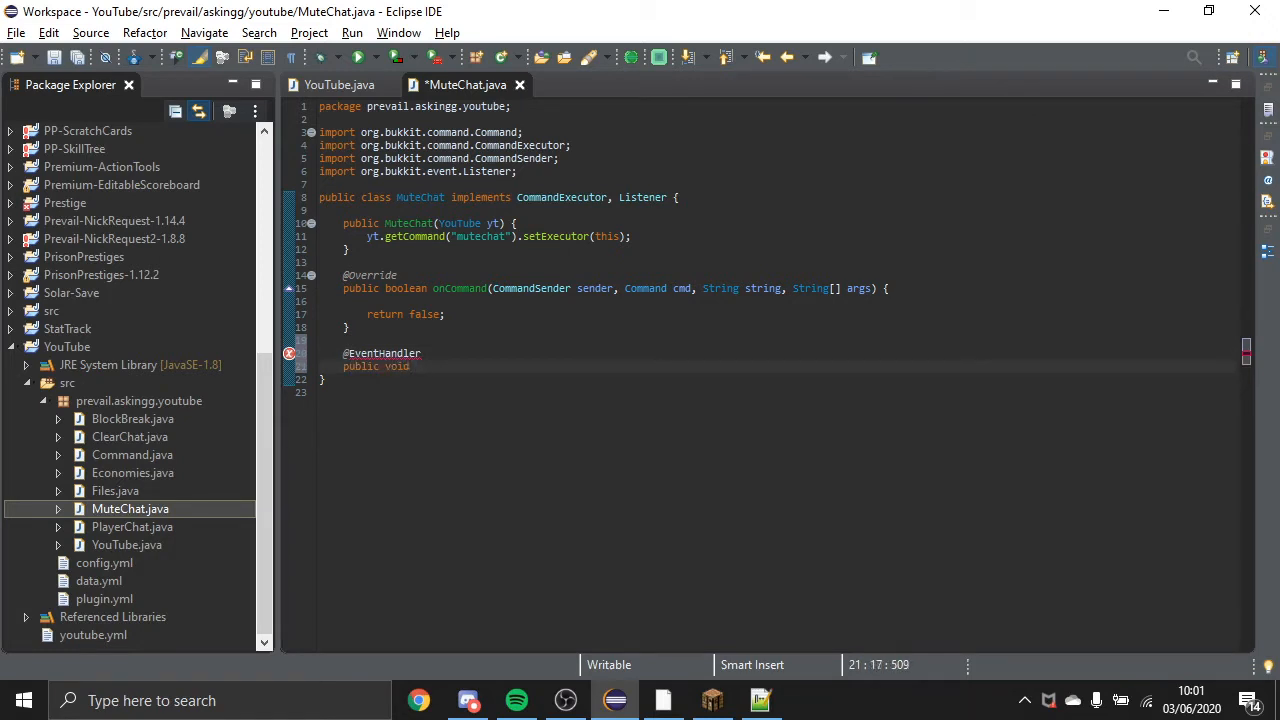
text(onChat())
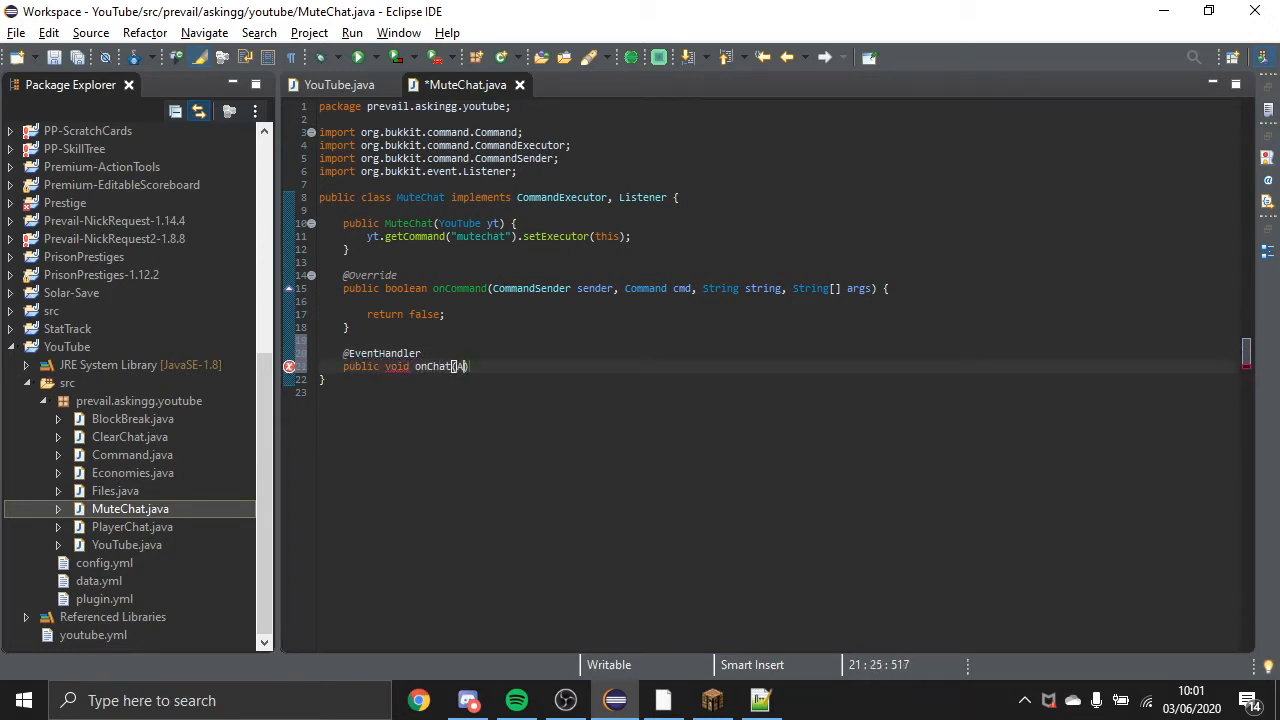
text(AsyncPlayerChatEvent e)
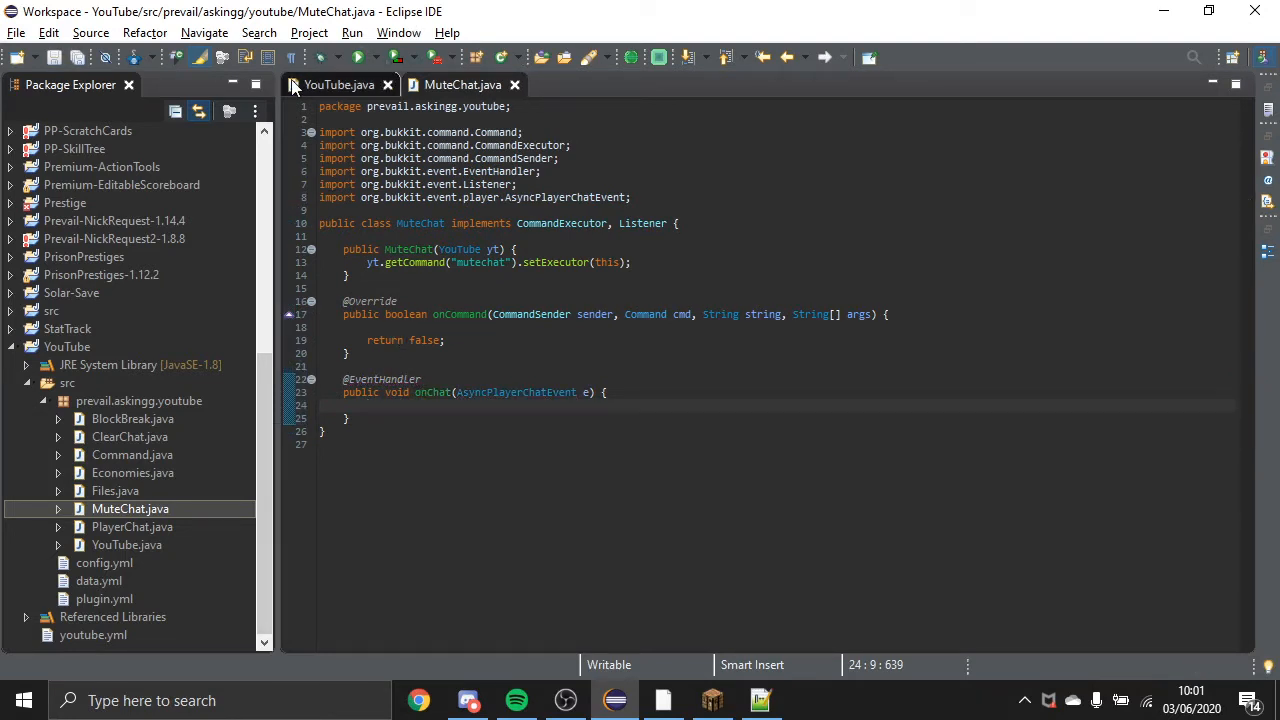
Instantiate new MuteChat(this) in YouTube.java's onEnable and return to MuteChat.java.
click(340, 84)
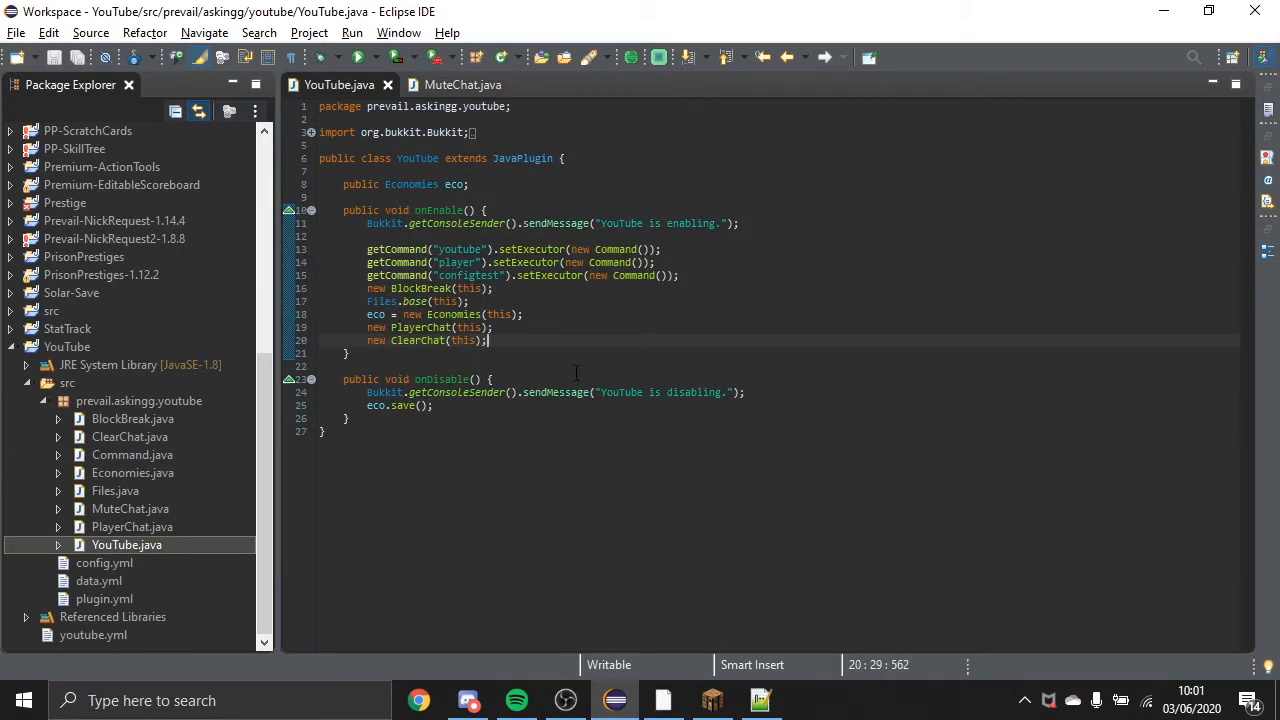
text(new)
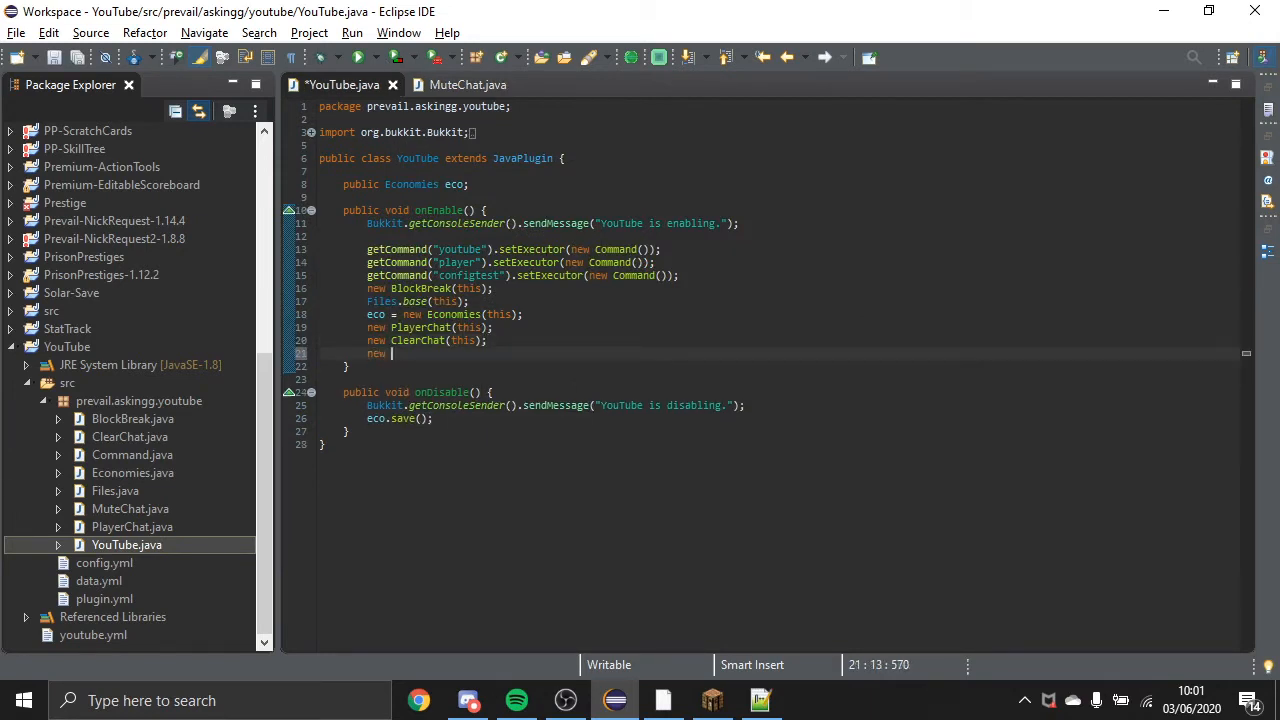
text(MuteChat(this);)
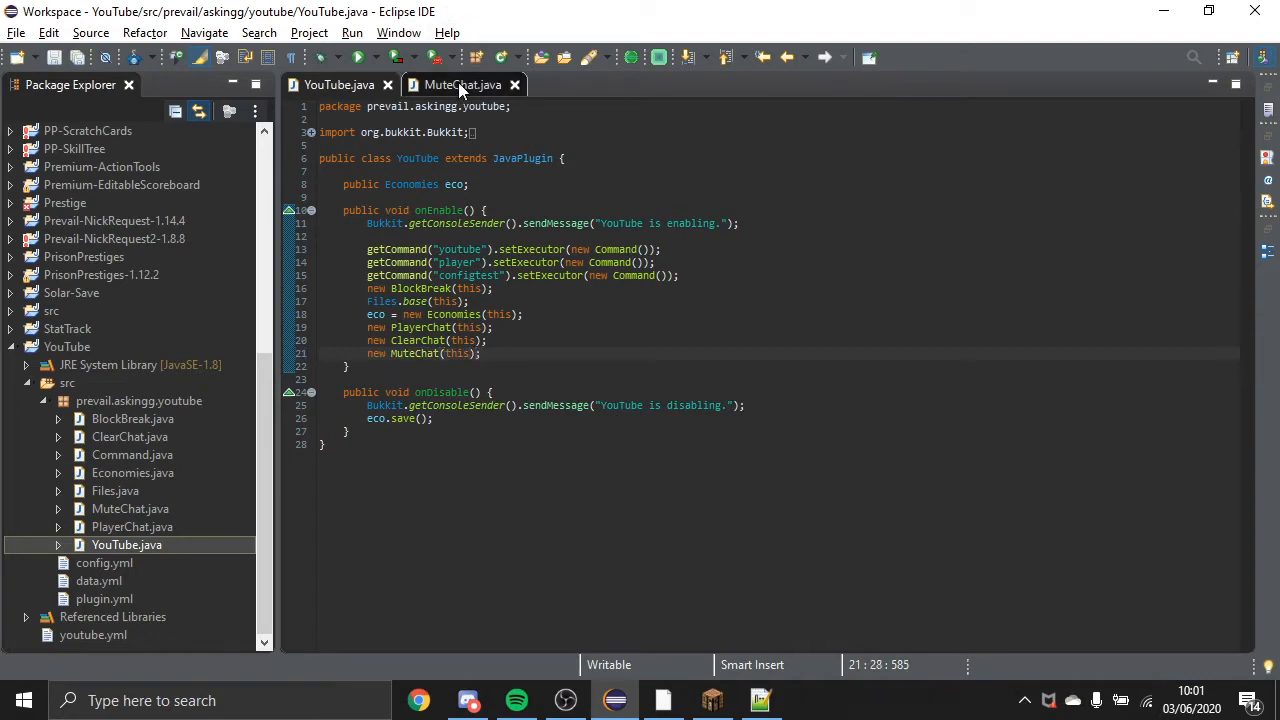
click(464, 84)
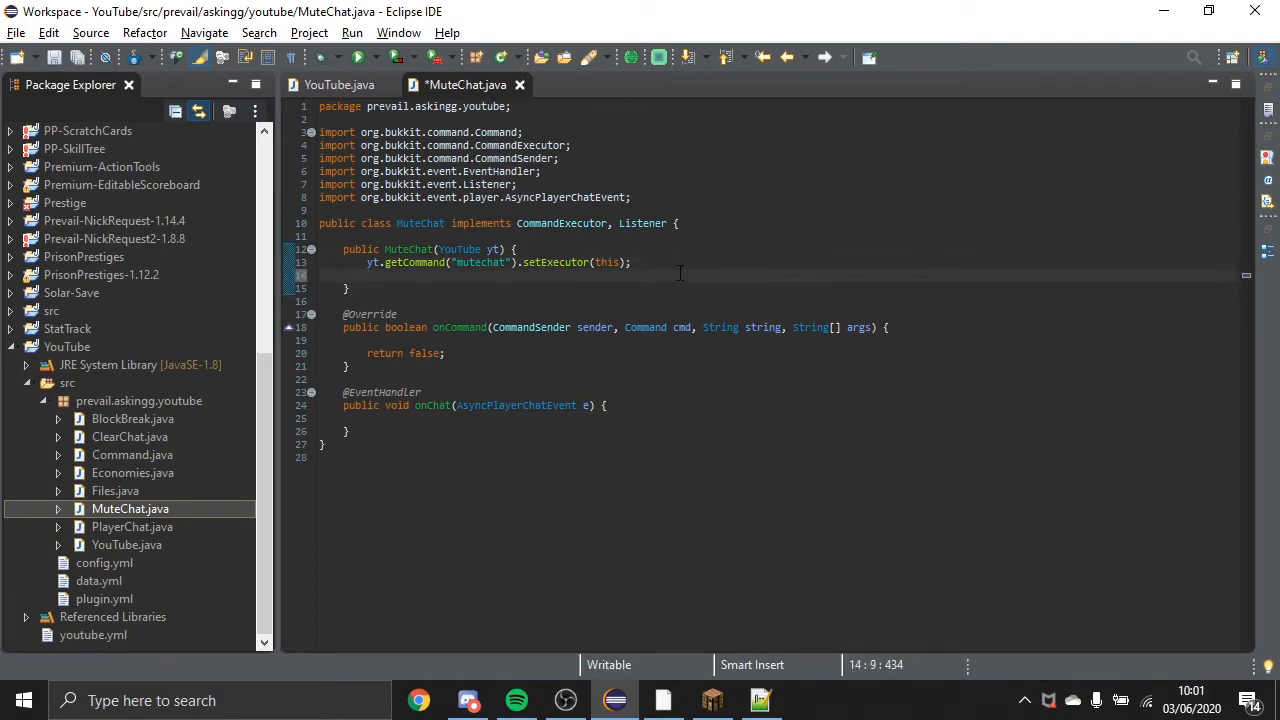
Register events via yt.getServer().getPluginManager().registerEvents(this, yt) and declare public boolean muted.
text(yt.getServer().get)
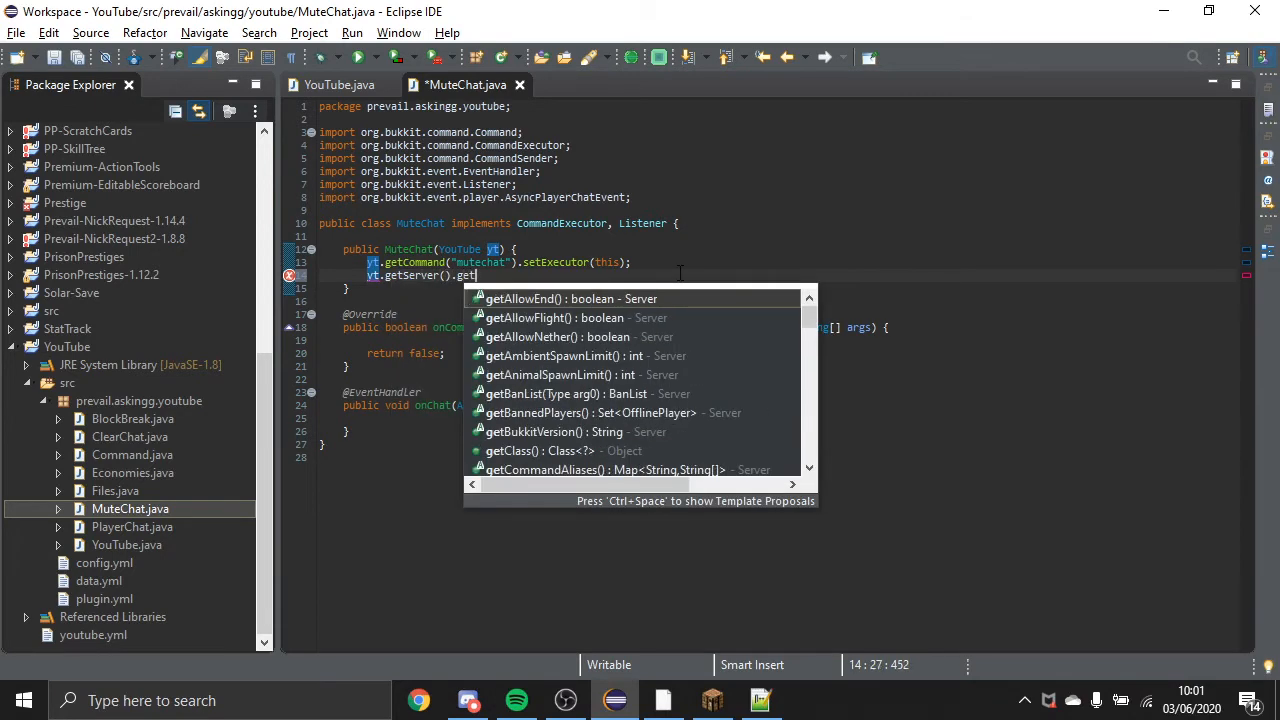
text(PluginManager().registerEvents(this, );)
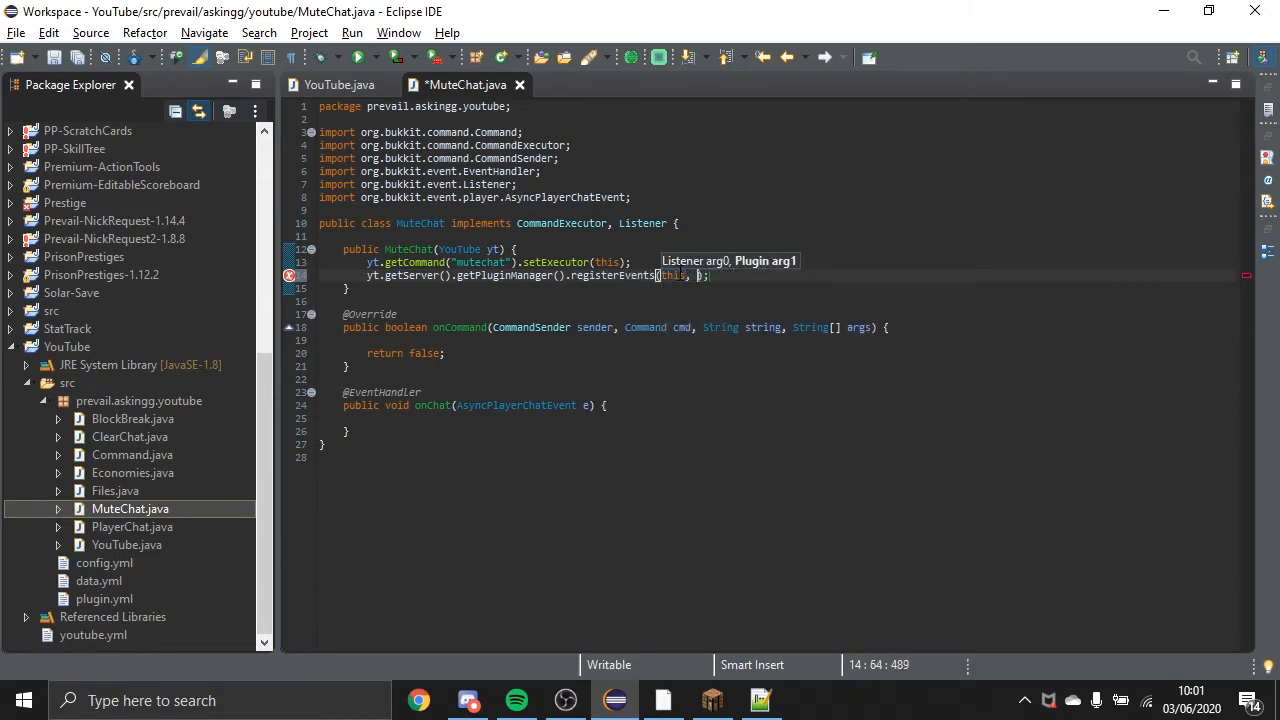
text(yt)
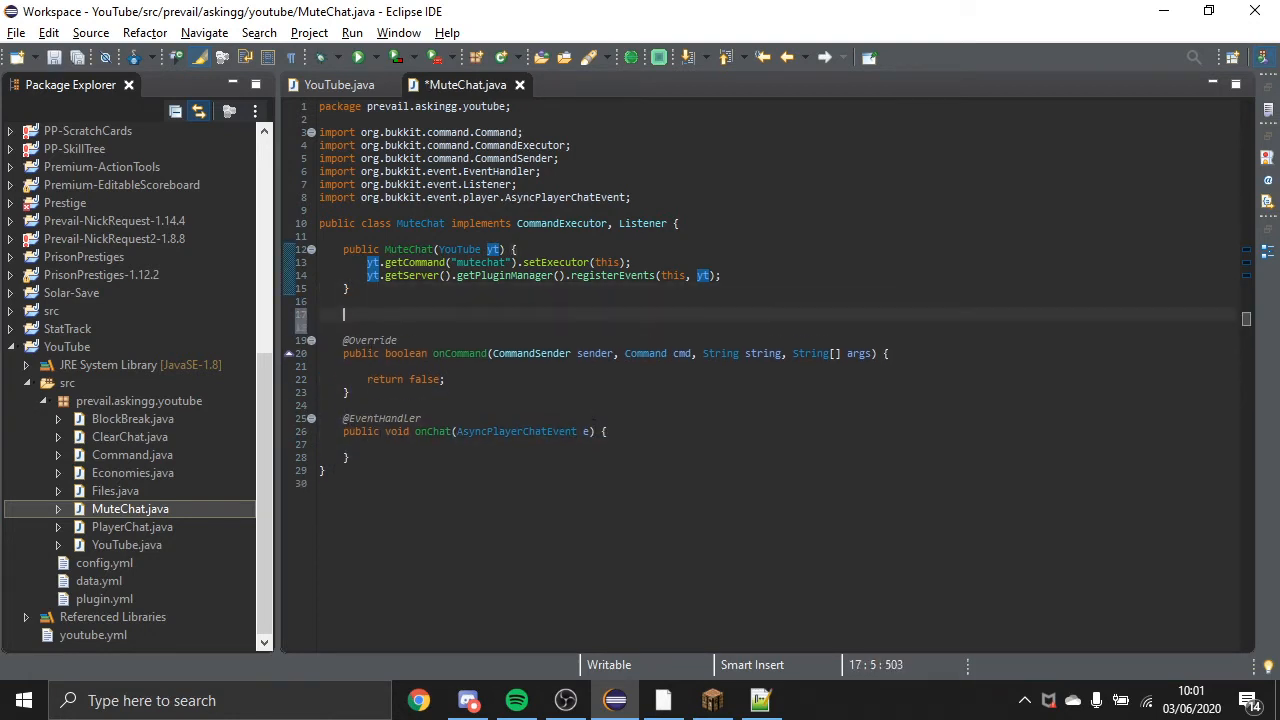
text(public)
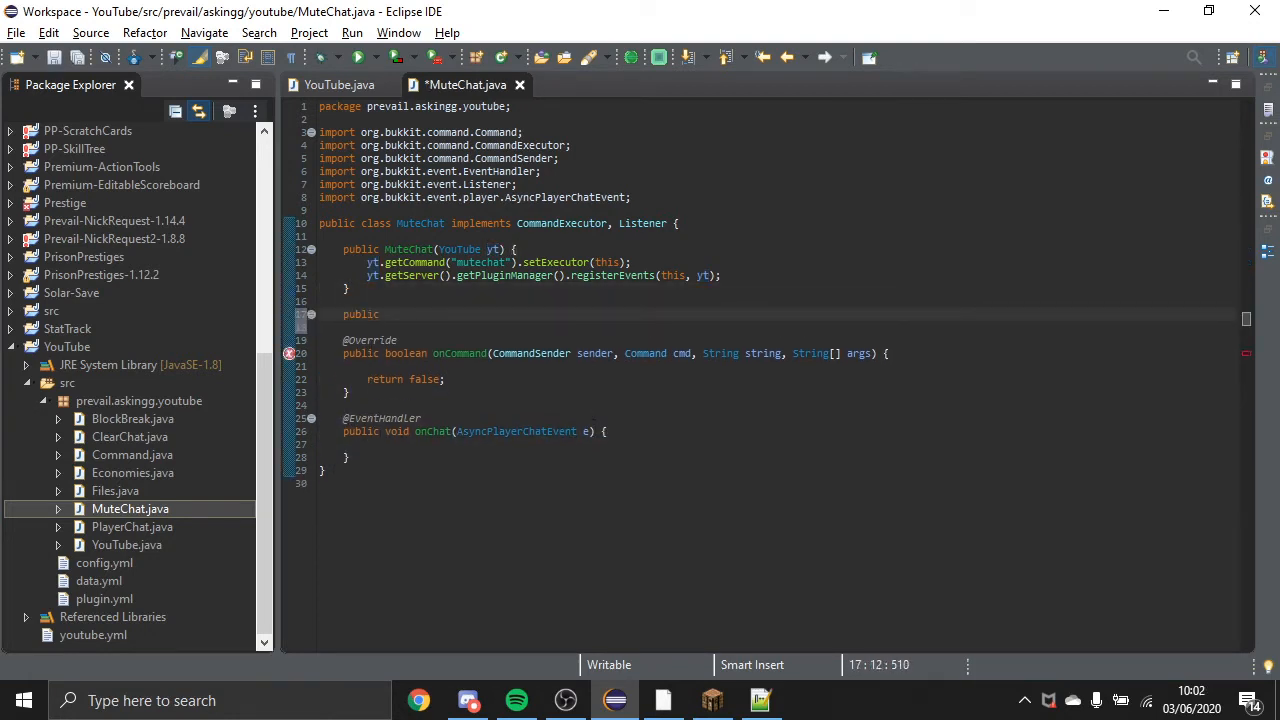
text(boolean muted)
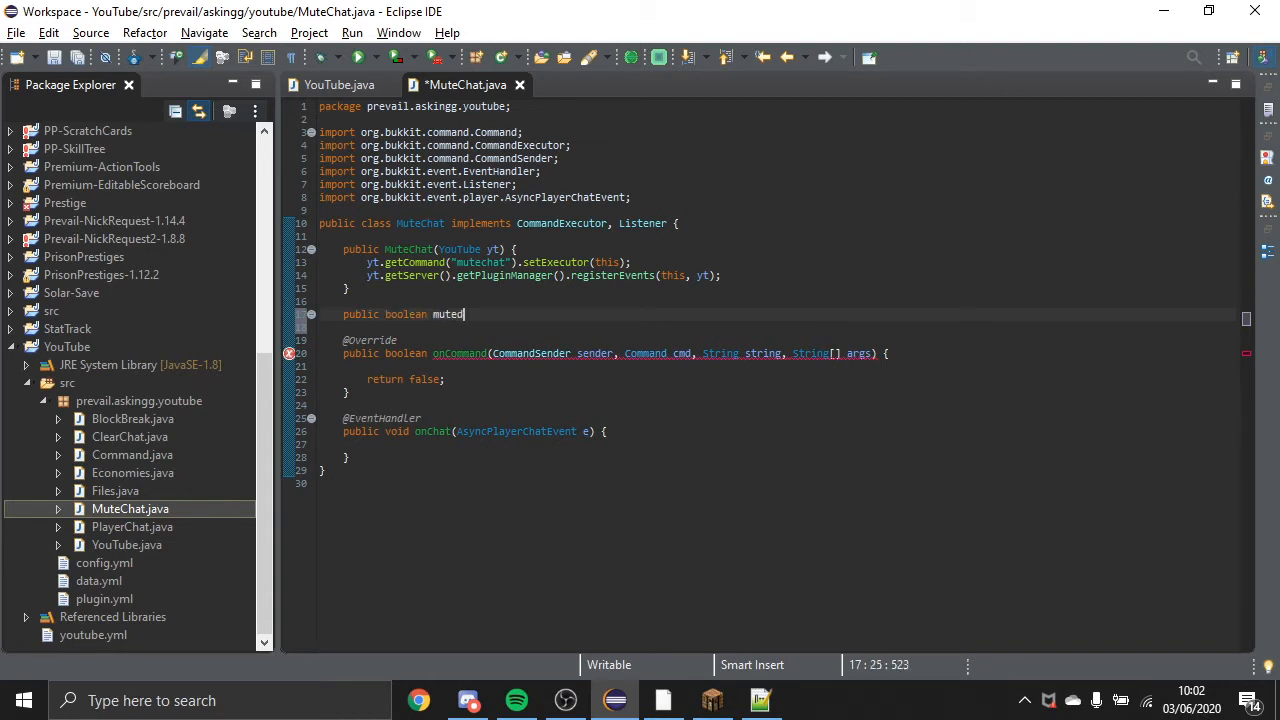
Initialize muted = false and add an if (muted) block with a Player variable in onChat.
text(;)
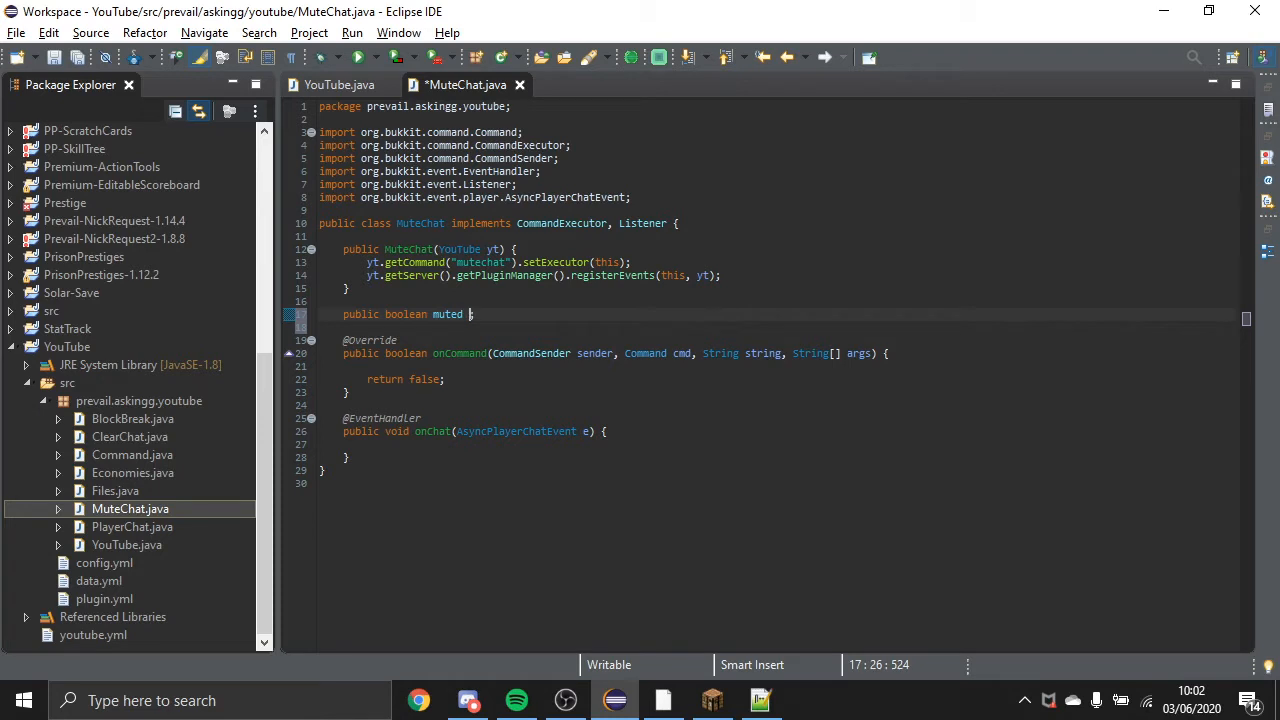
text(= false)
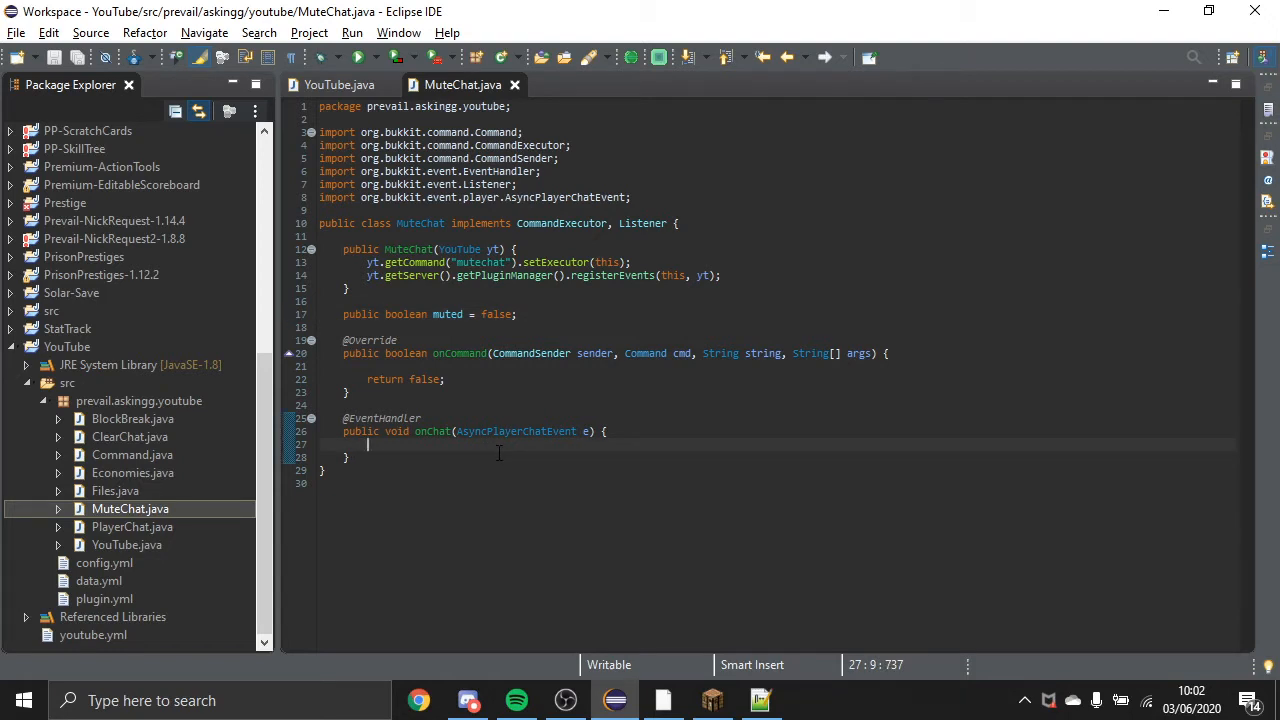
text(if (muted))
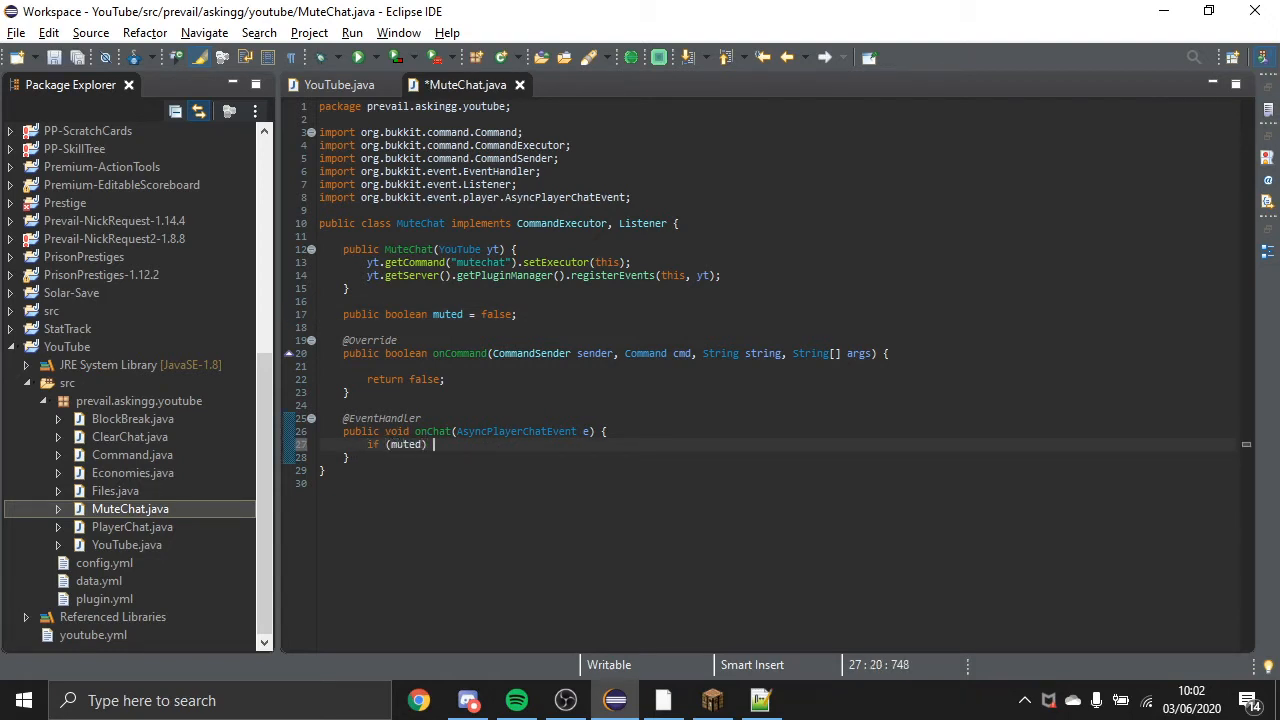
text({)
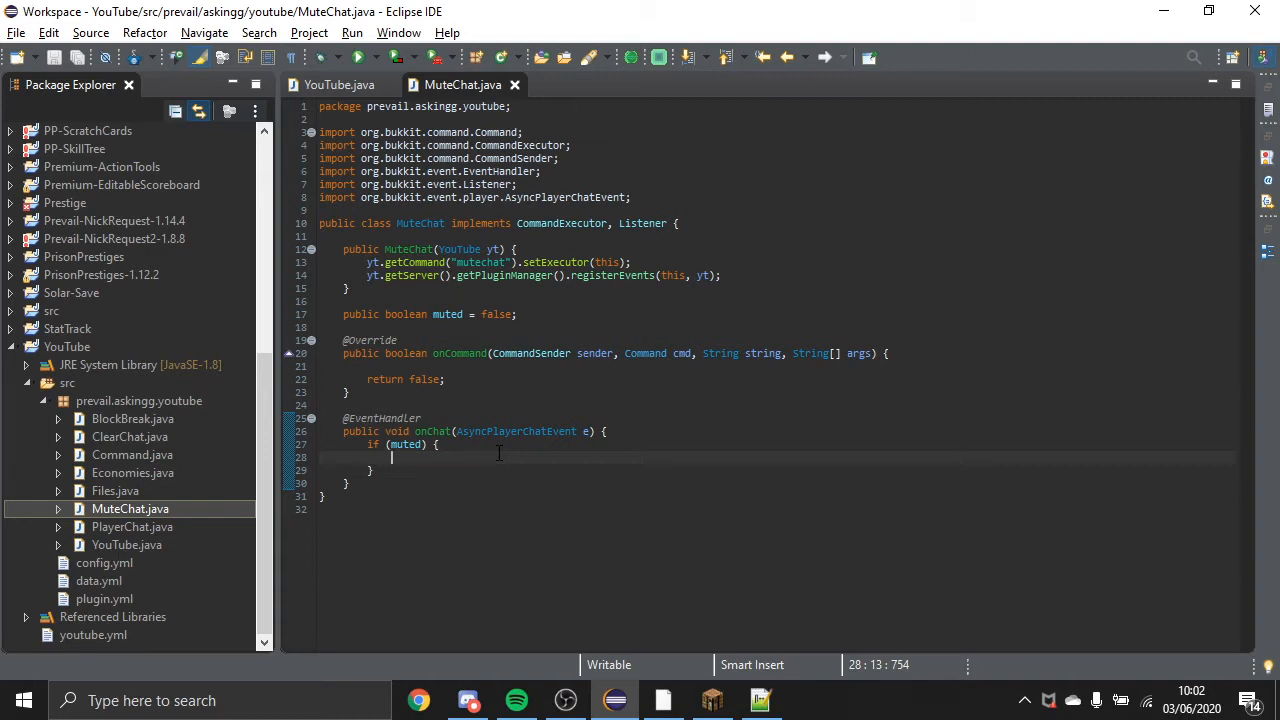
text(Player p = e.getPlay)
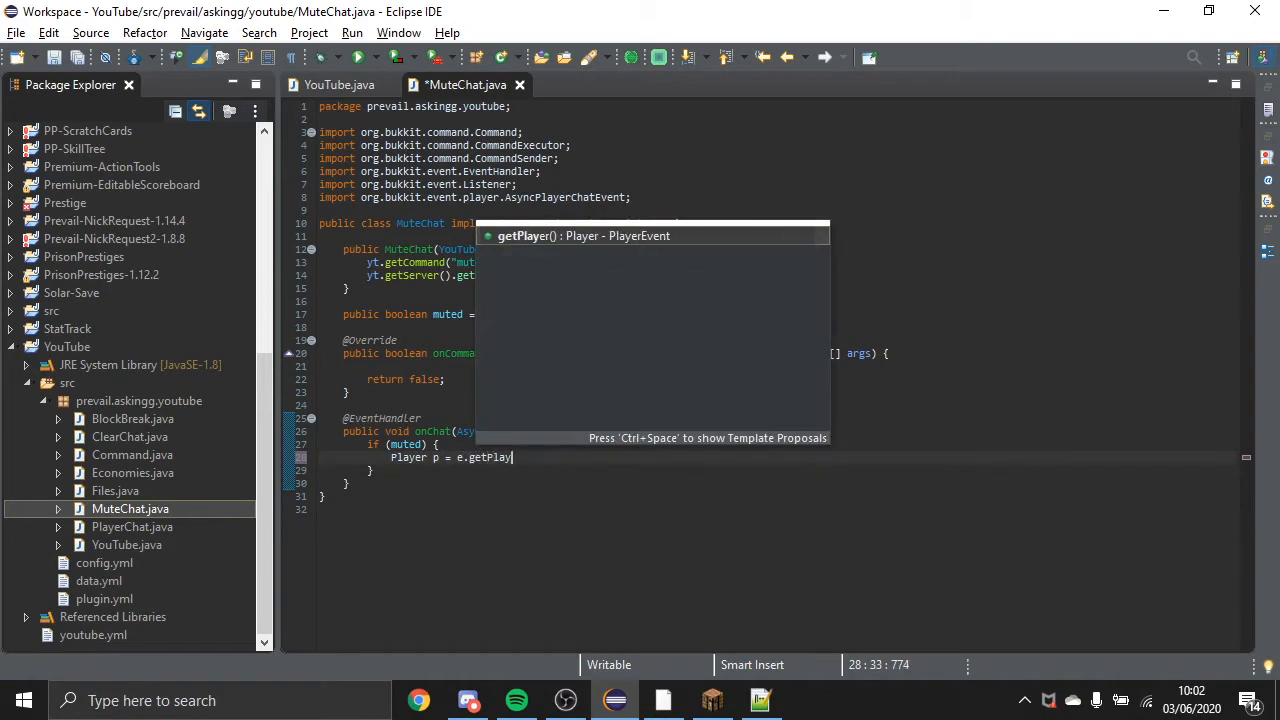
Get the player, check youtube.mutechat.bypass, and send non-holders a 'Sorry, chat is currently muted' message with cancellation.
key(Enter)
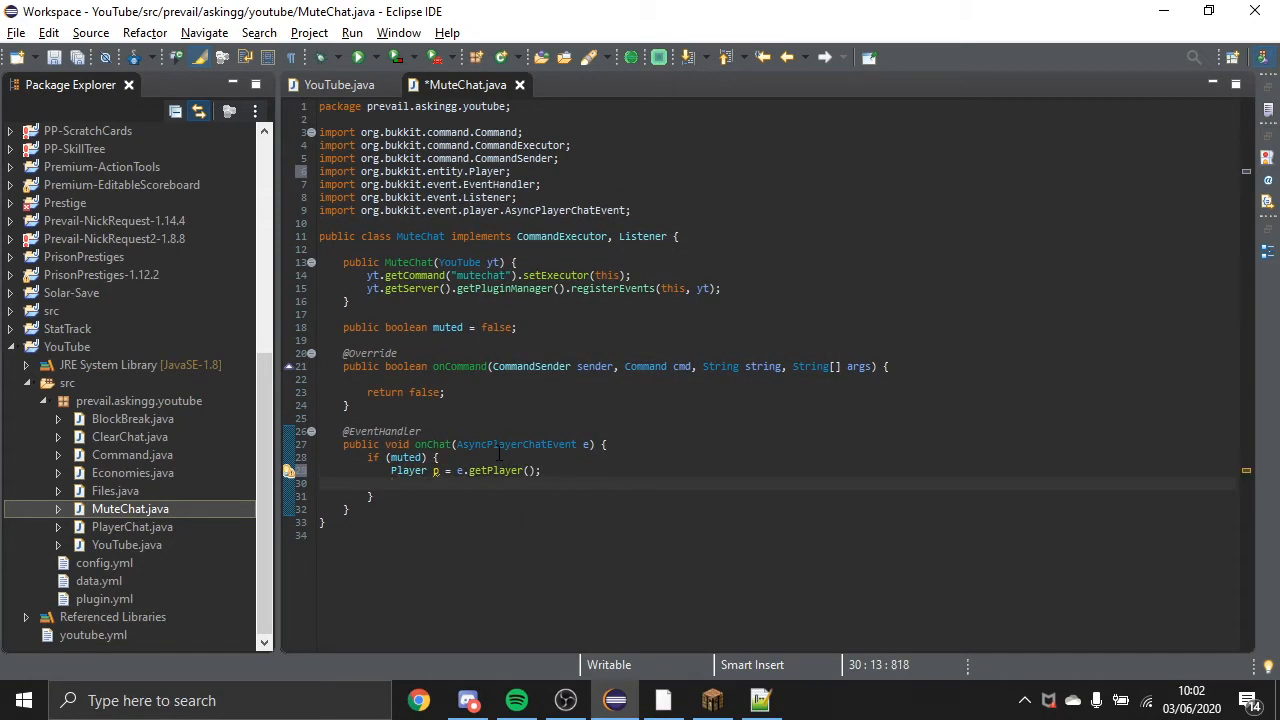
text(if (p.hasPermission("youtube.mutechat.bypass")) {)
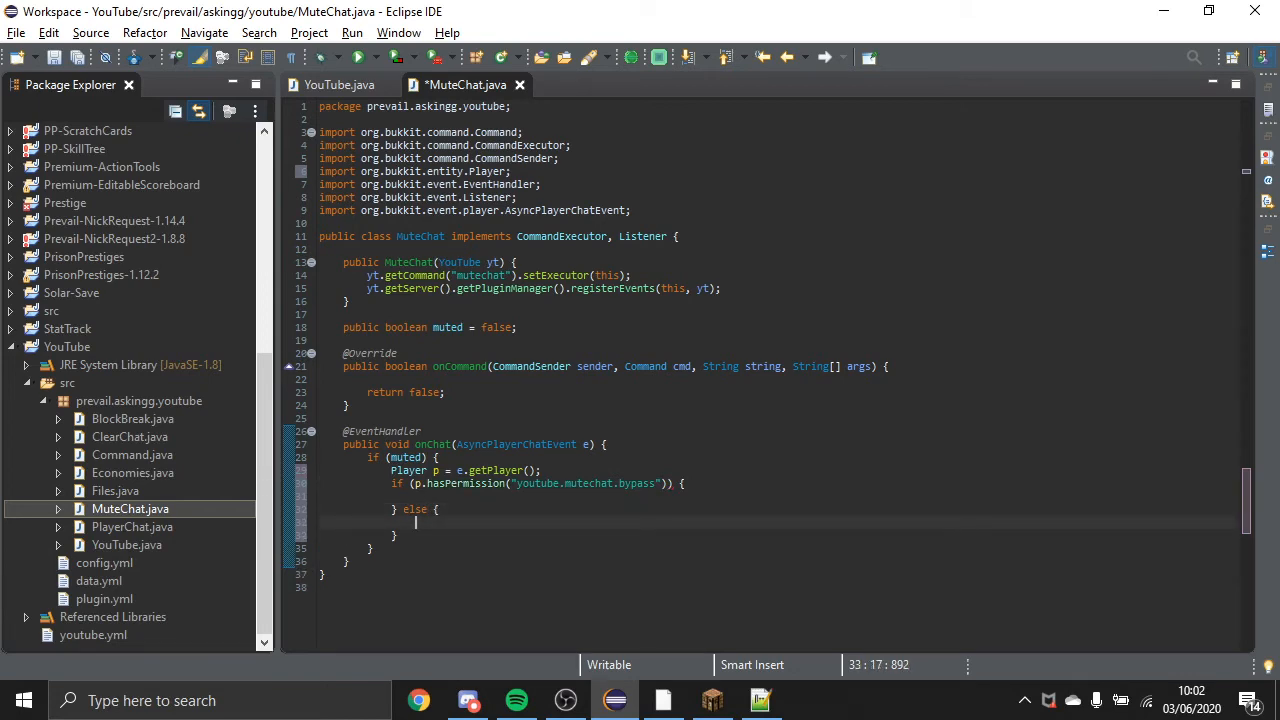
text(p.sendMss)
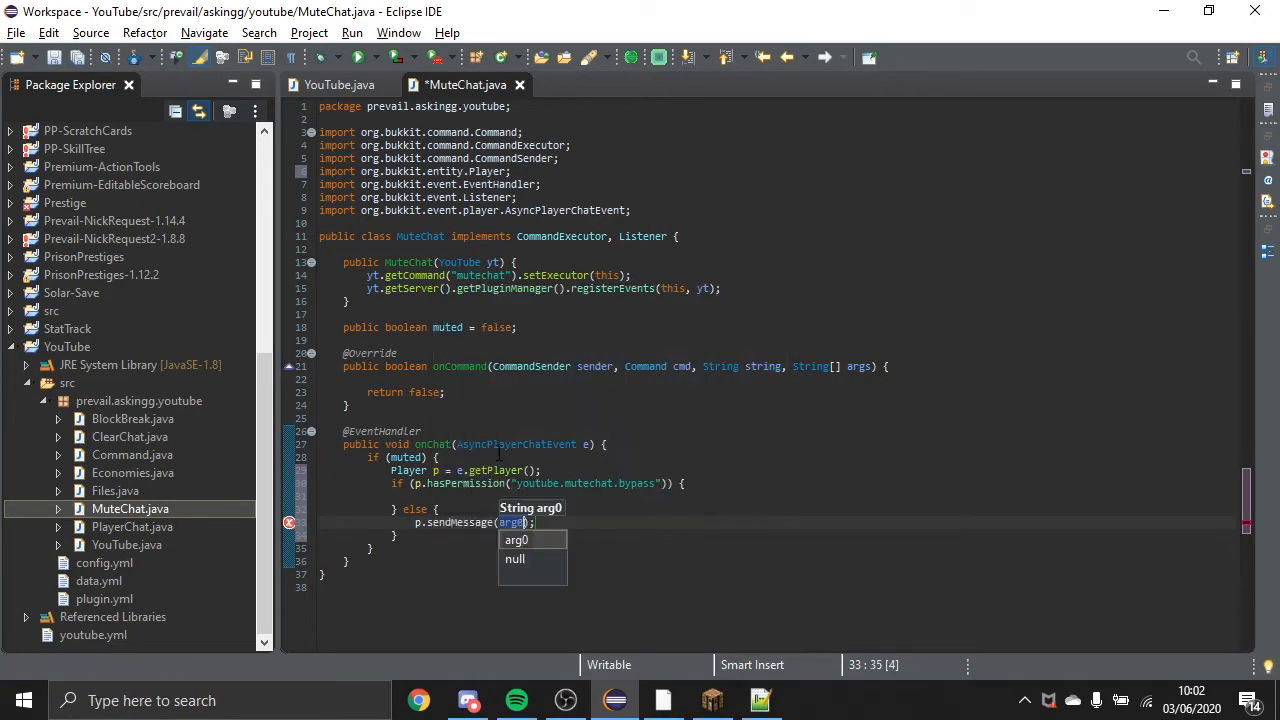
text("Sorry, ")
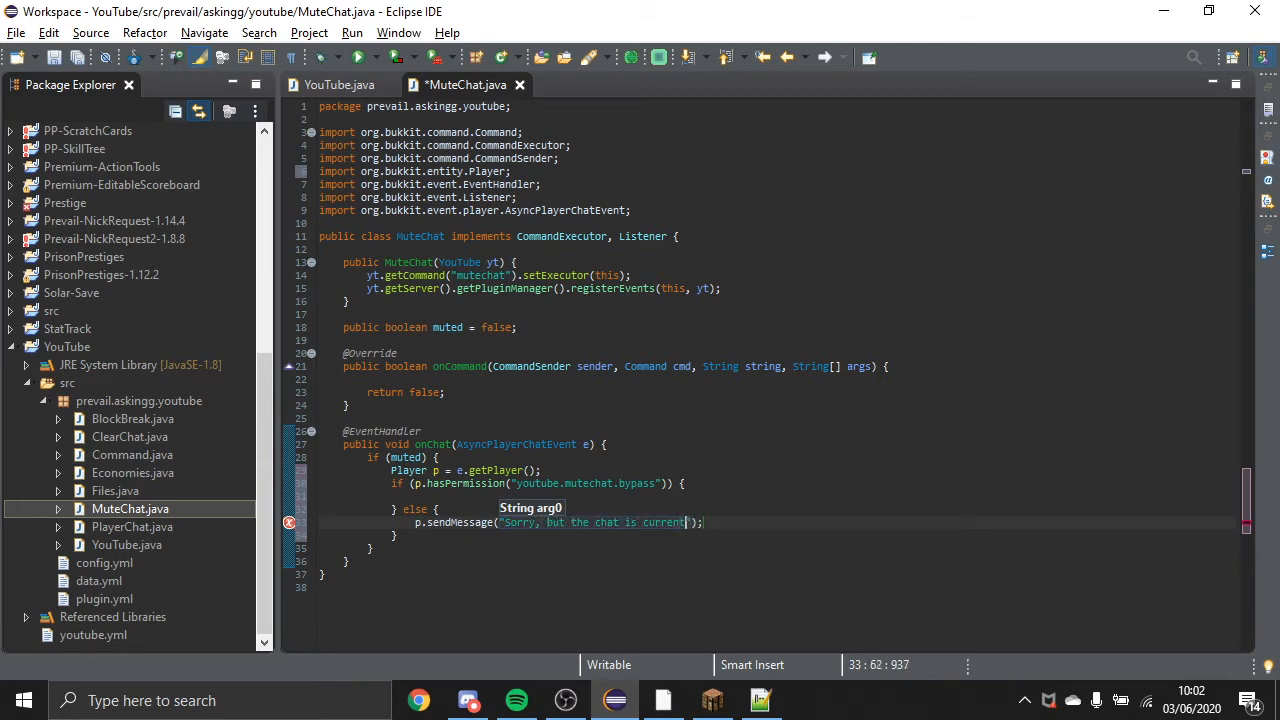
text(ly muted.)
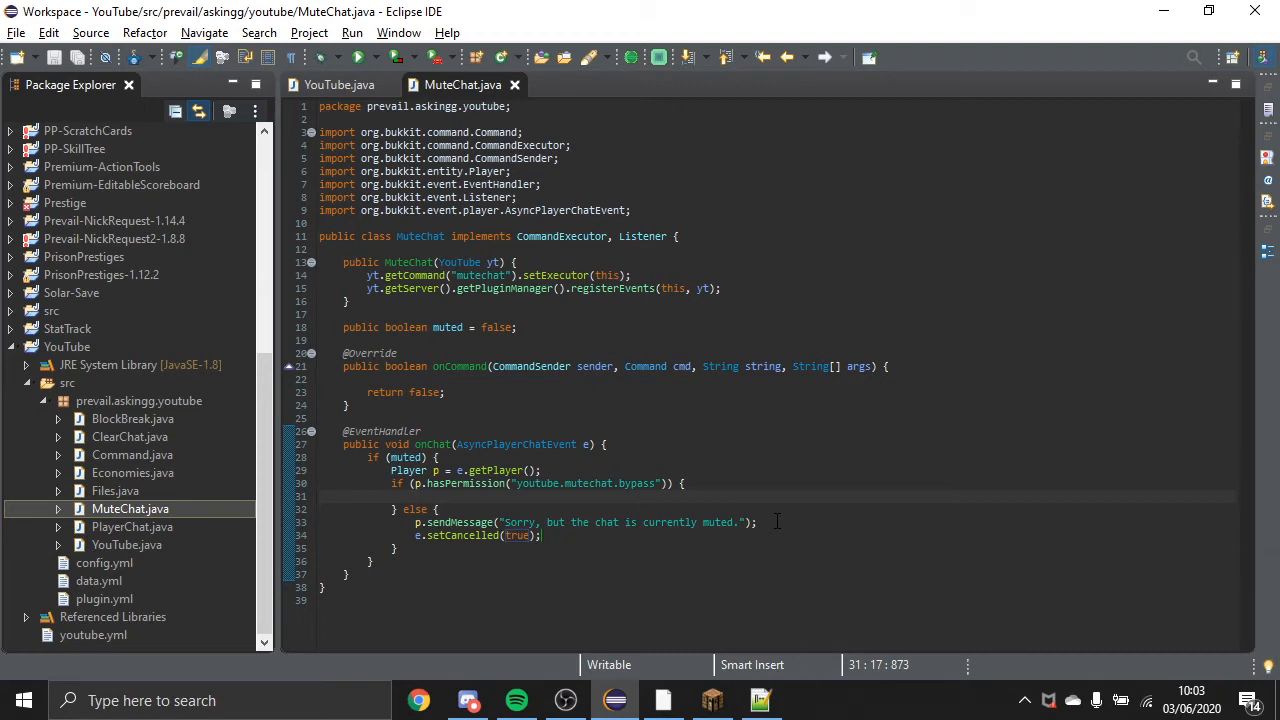
Send bypass-permission holders a notice message in the if branch.
click(420, 496)
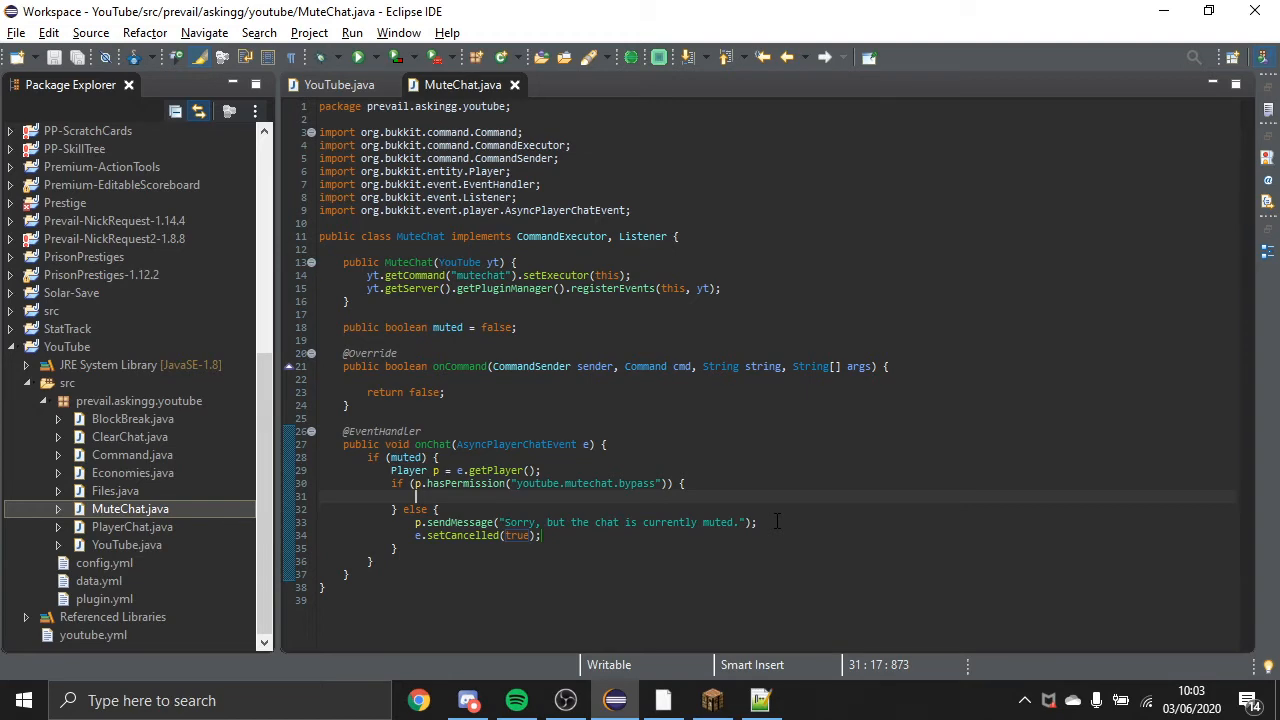
text(p.sendMessage("The chat is currently muted, but you're bypassing this.");)
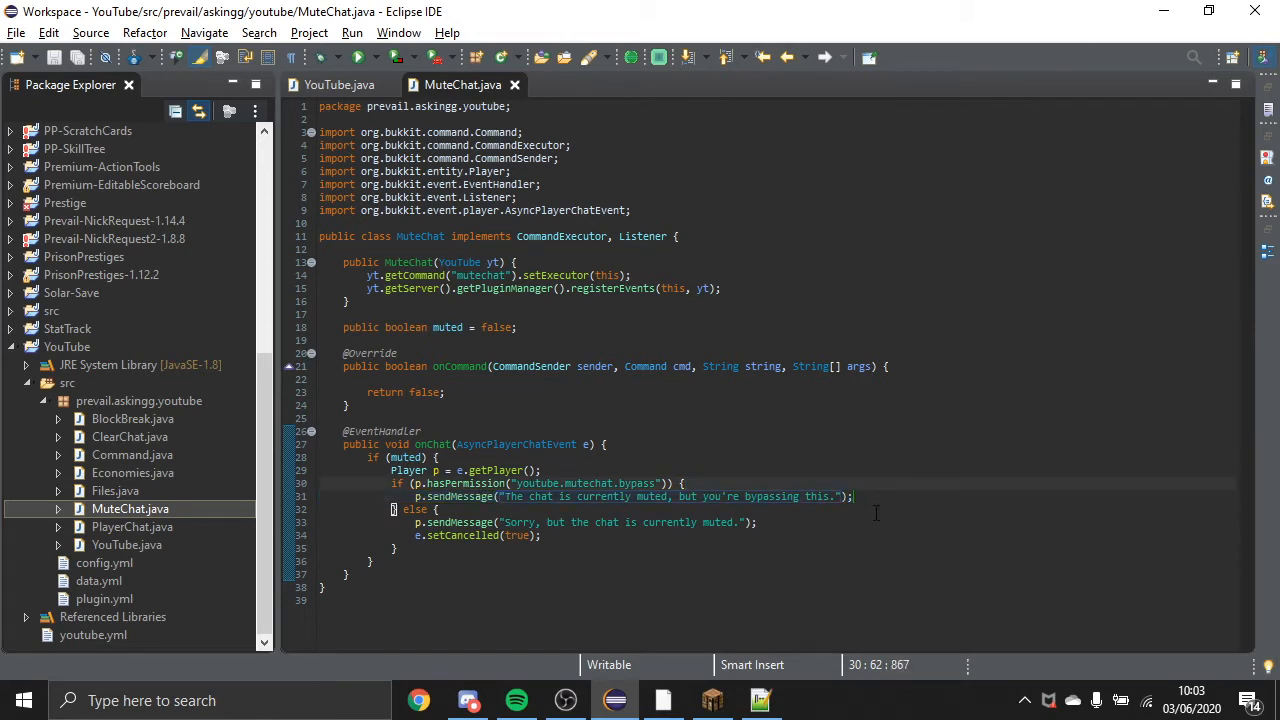
mouse_move(406, 348)
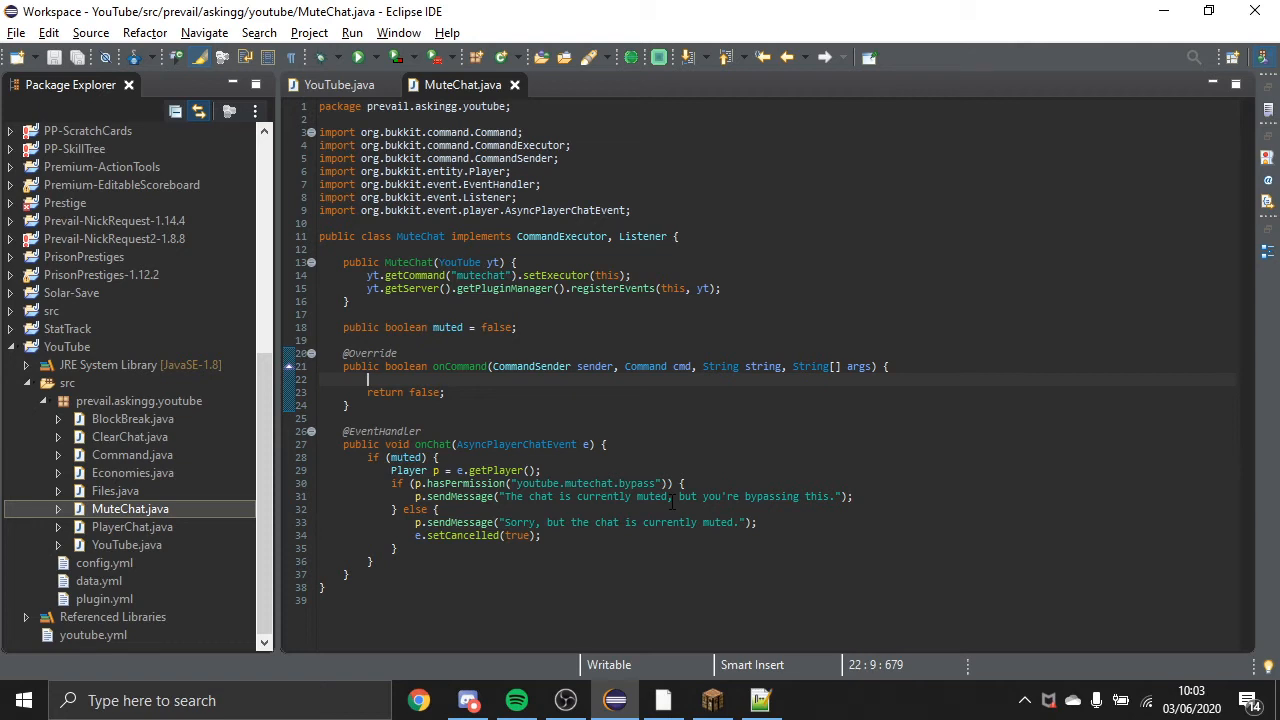
Guard the command with a check for a ConsoleCommandSender or the youtube.mutechat.use permission.
text(if (sedne)
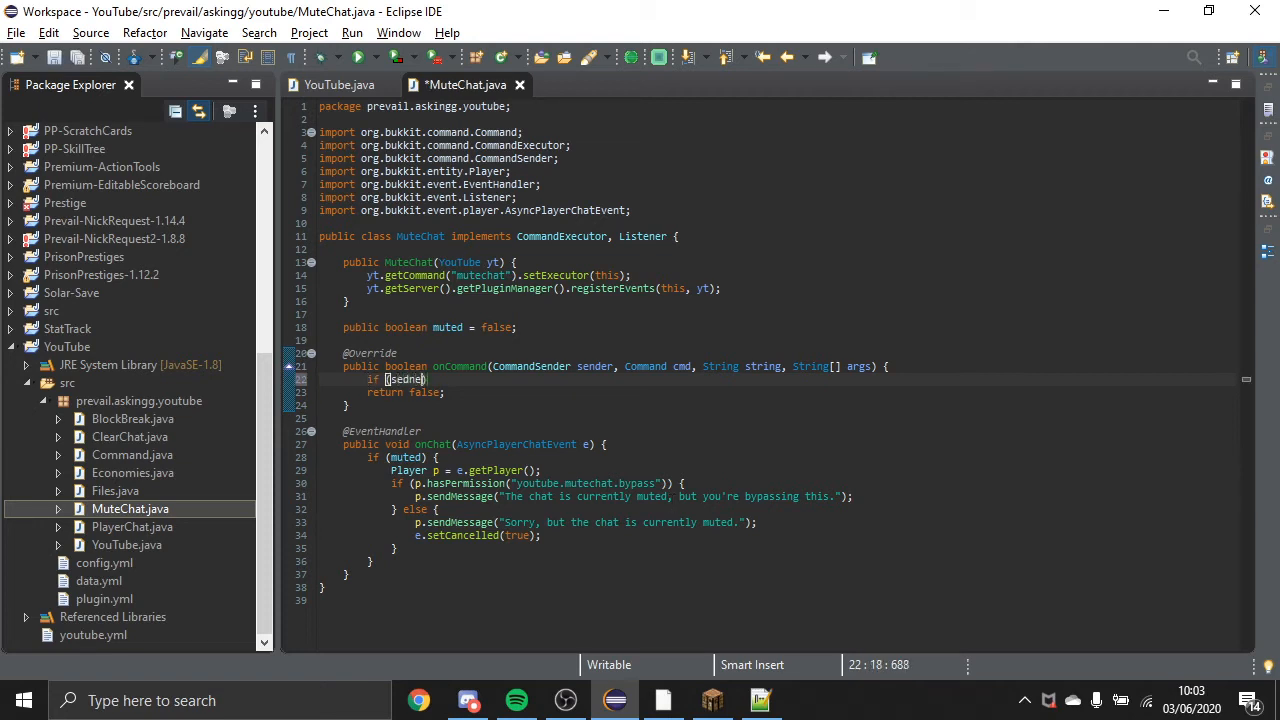
text(sender instanceof)
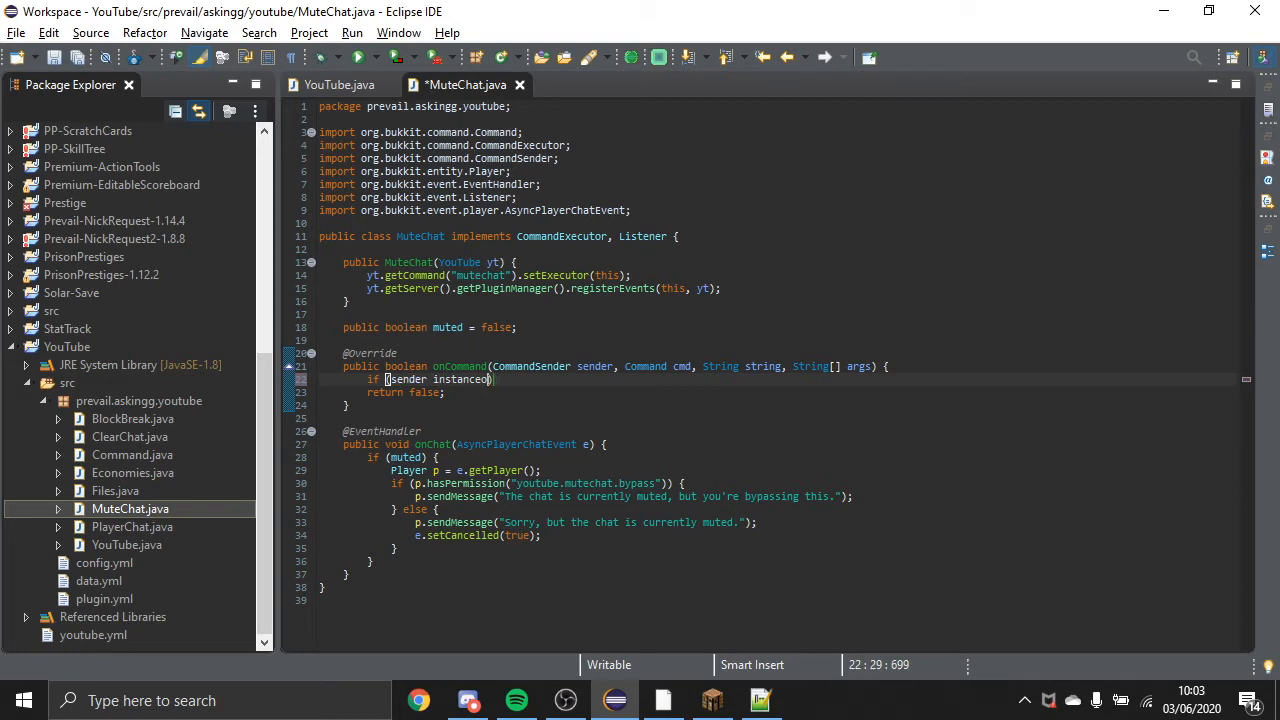
text(ConsoleCommand)
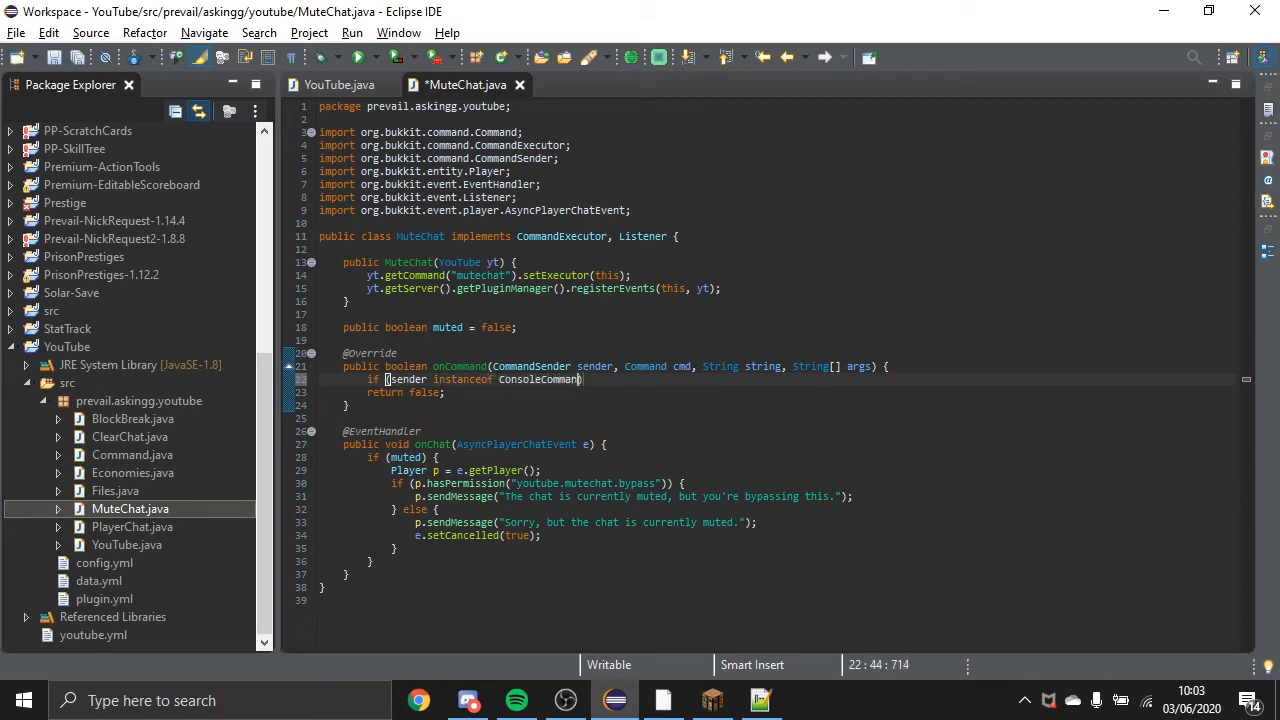
text())
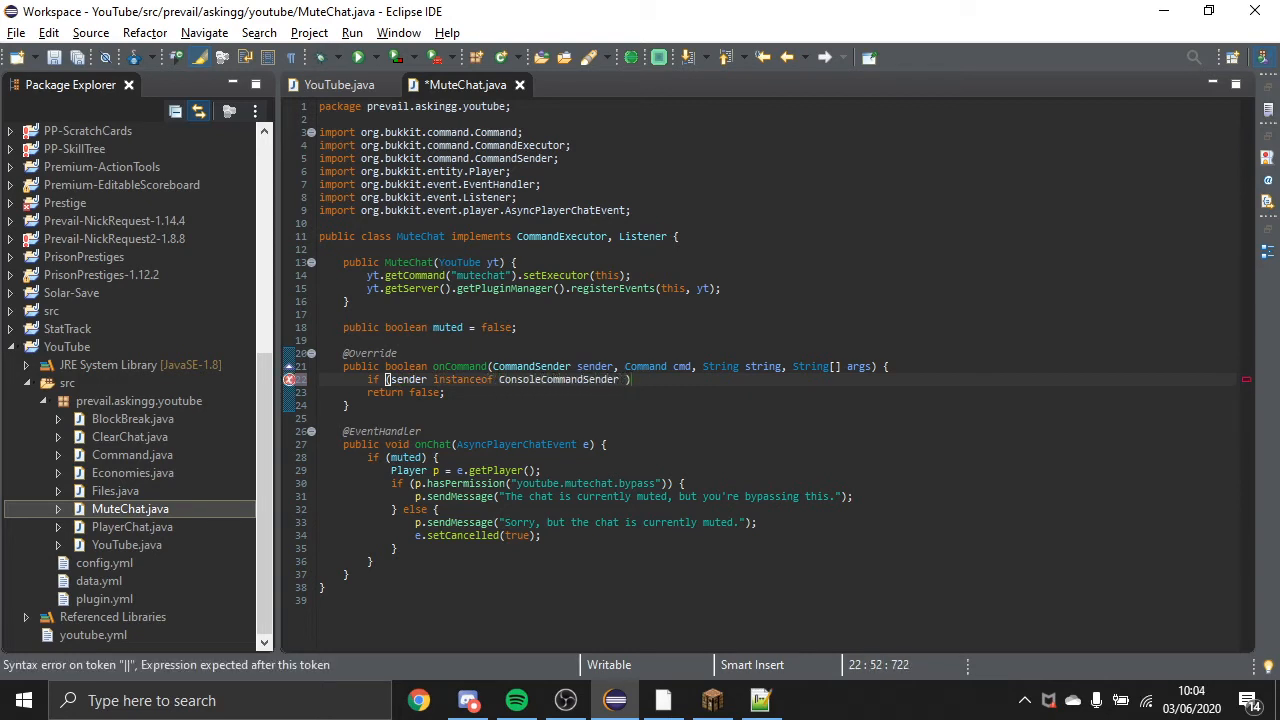
text(||)
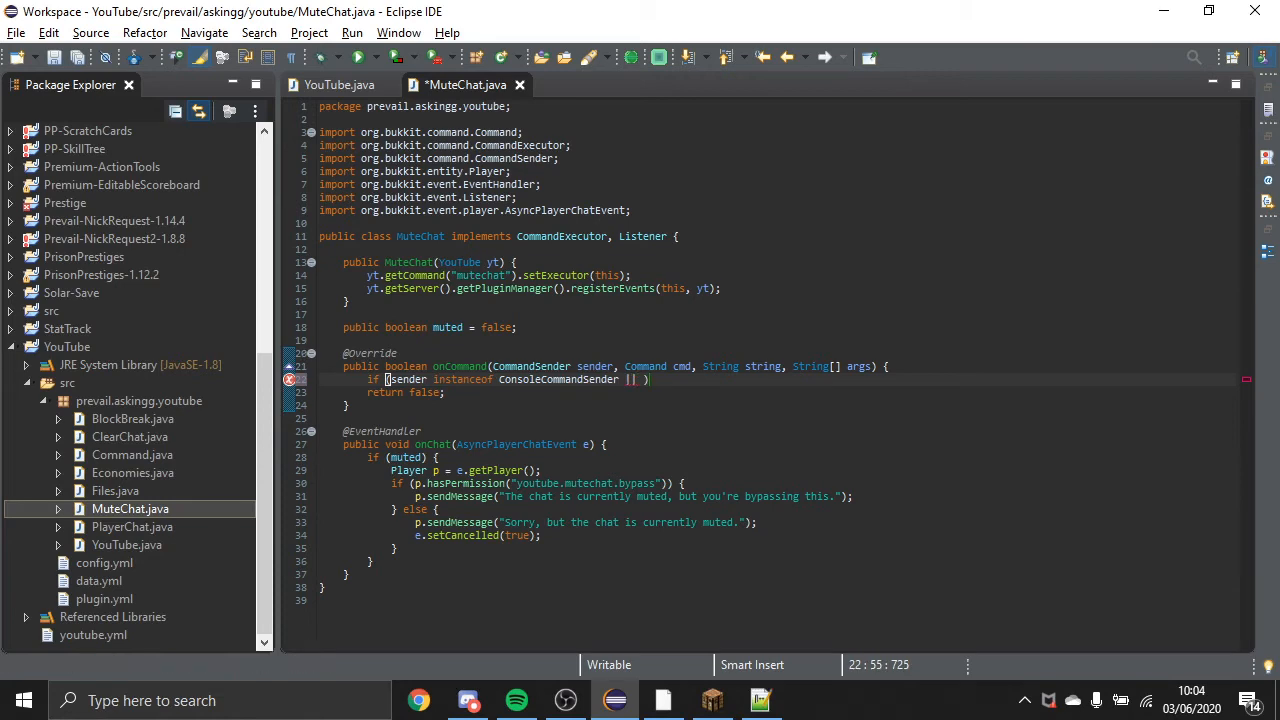
text(sender.hasPermission(")
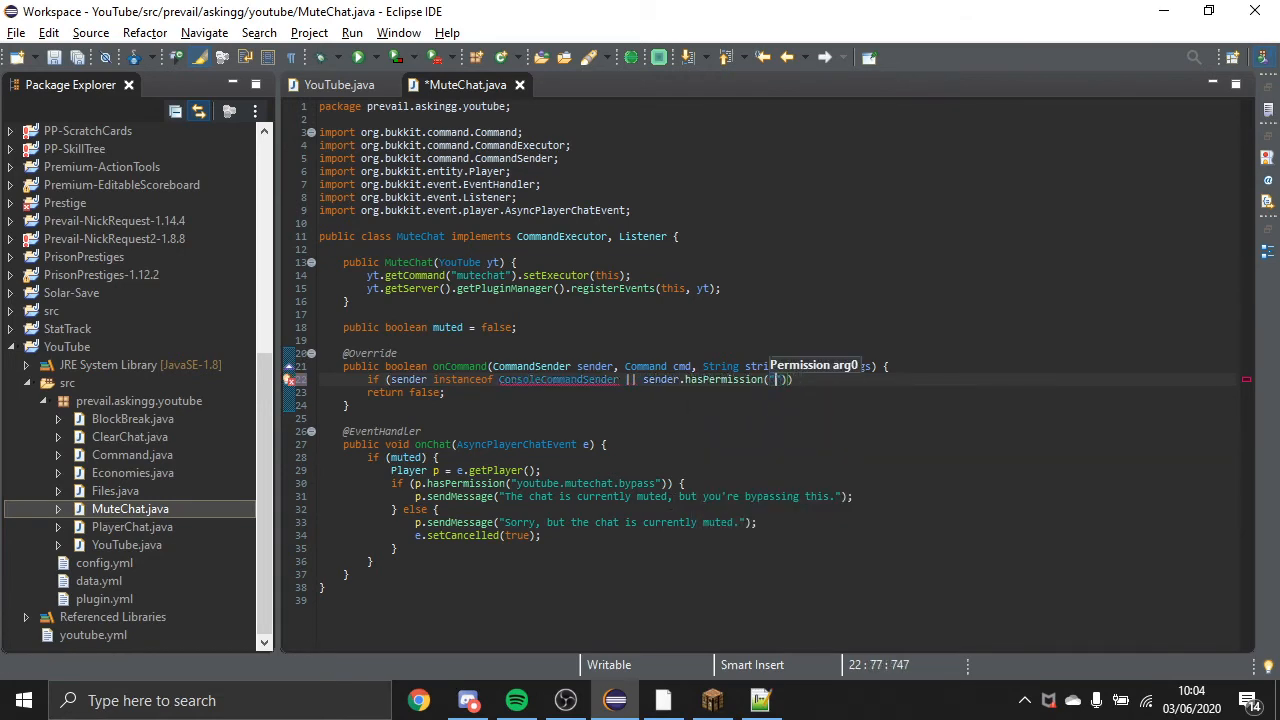
text(youtube.mutechat.u)
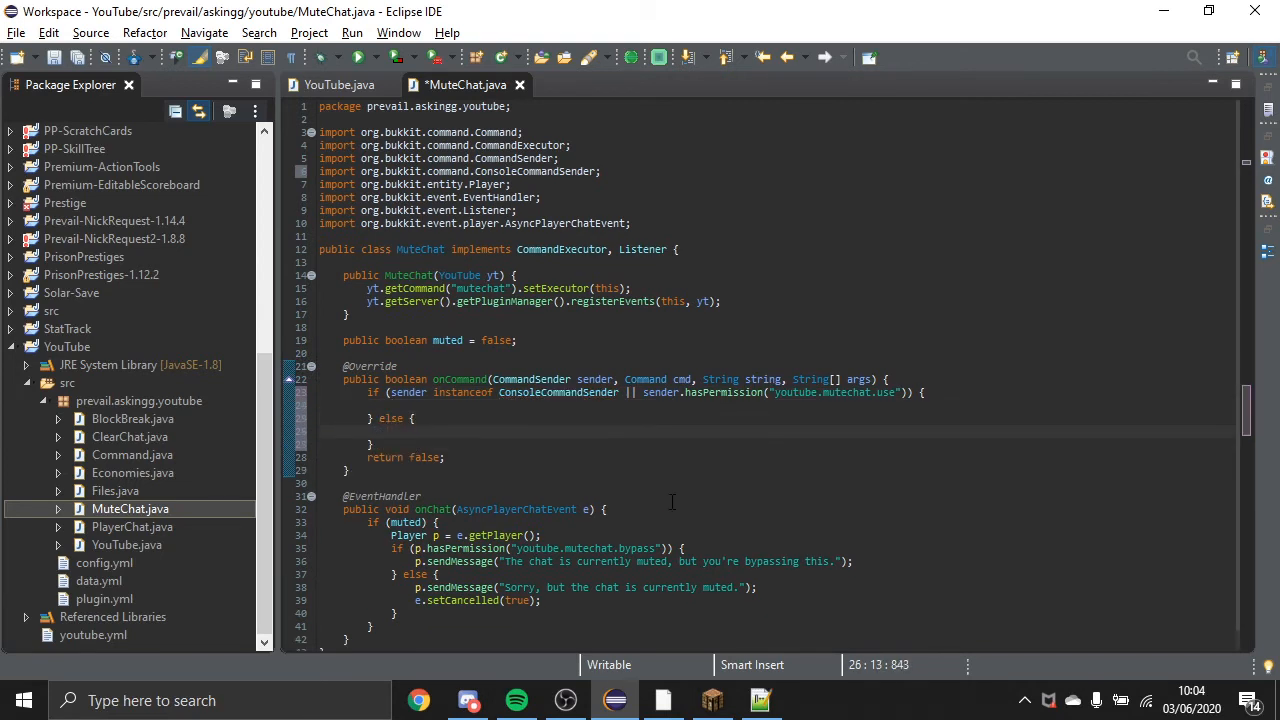
In the else branch, message the sender "Sorry, but you don't have permission to do that.".
text(sender.sendMessage("S");)
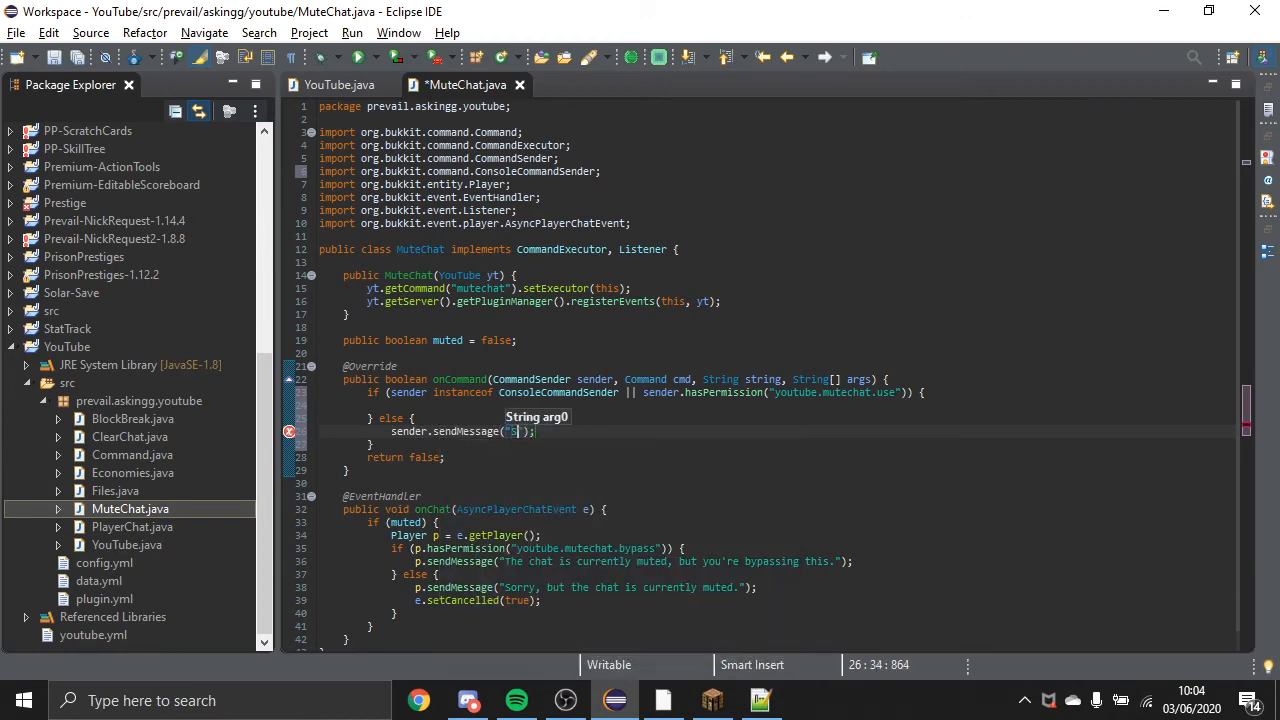
text(Sorry, but you don't have)
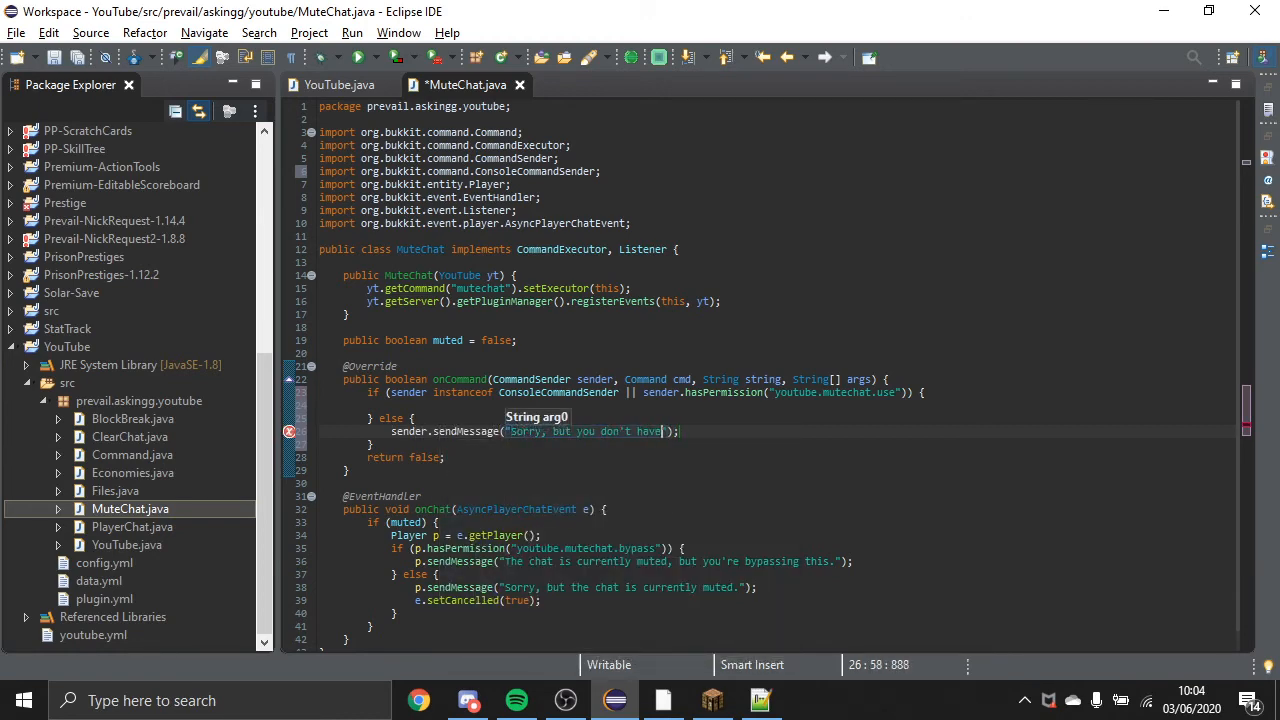
text(permission tod)
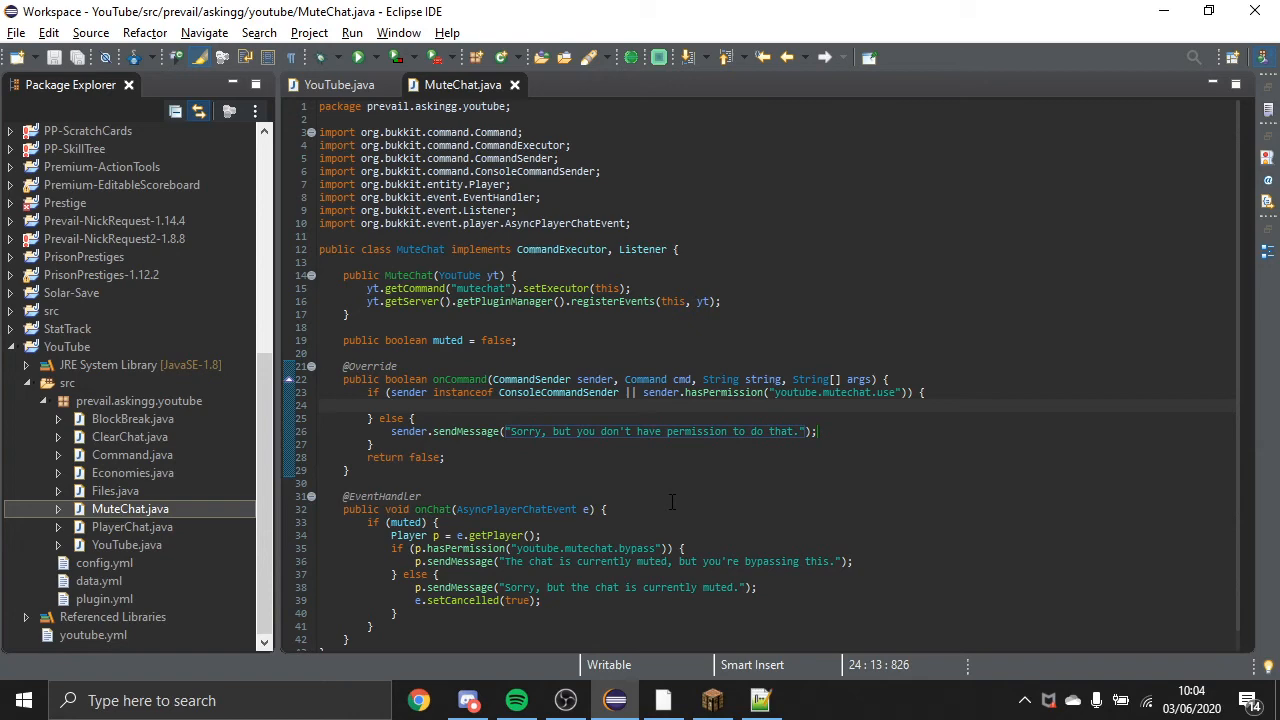
If muted, set muted to false and broadcast that the chat was unmuted by the sender's name.
text(if (muted) {)
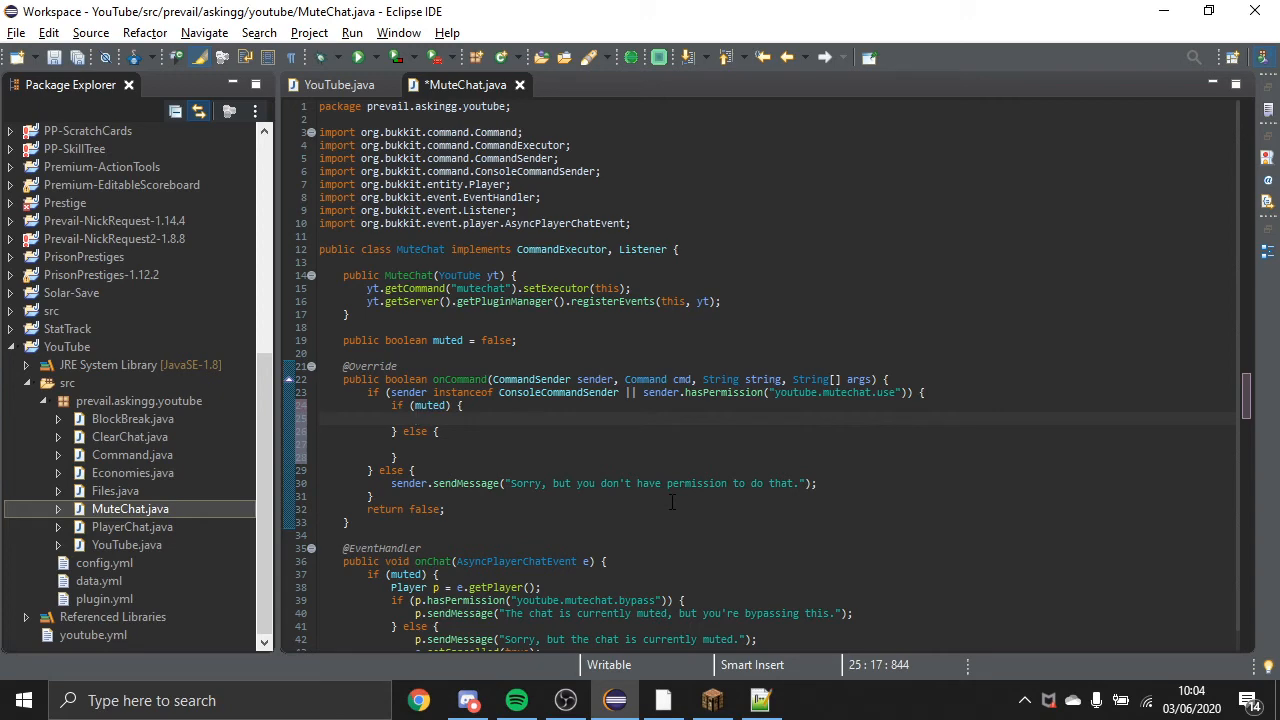
text(muted =)
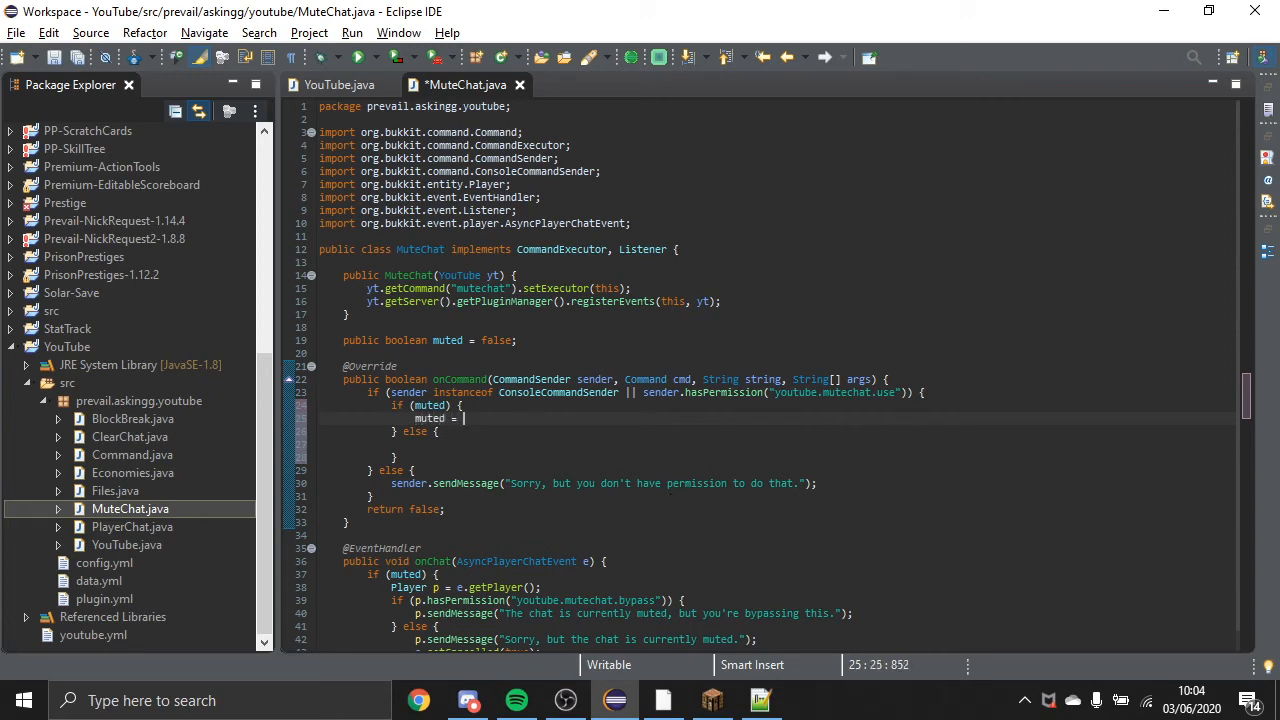
text(false;)
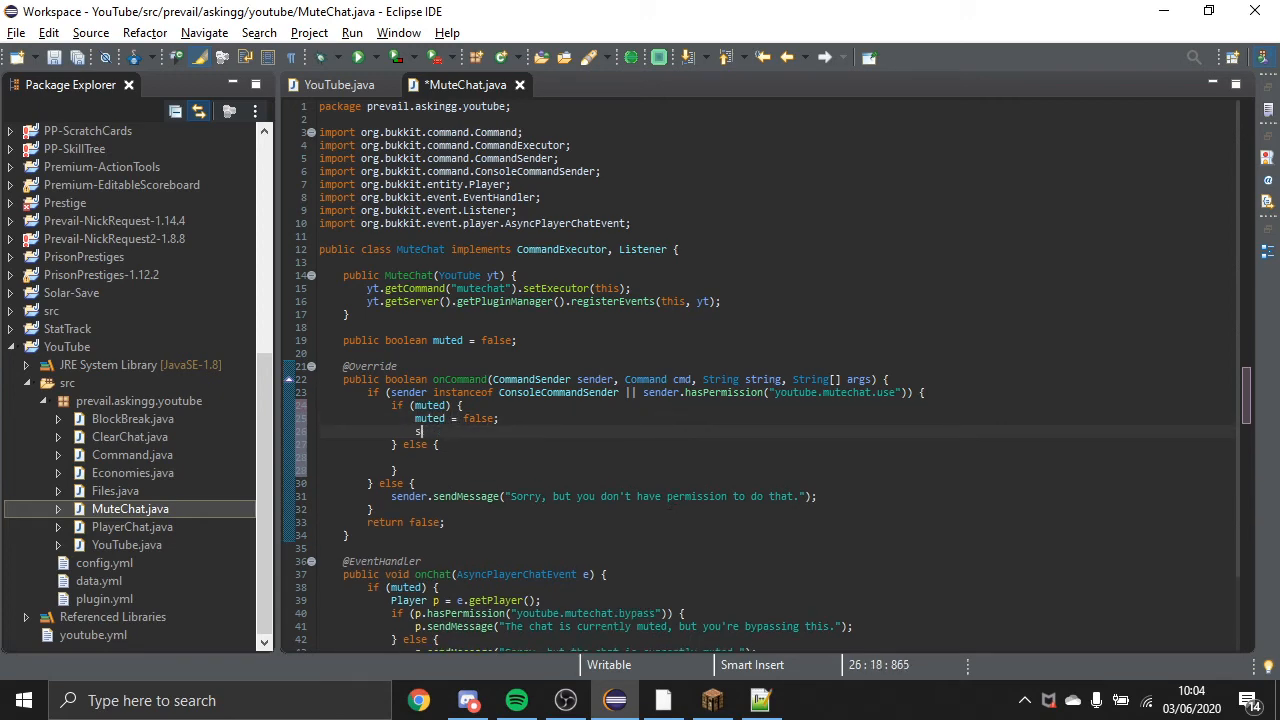
text(Bukkit.broadcastMessage(")
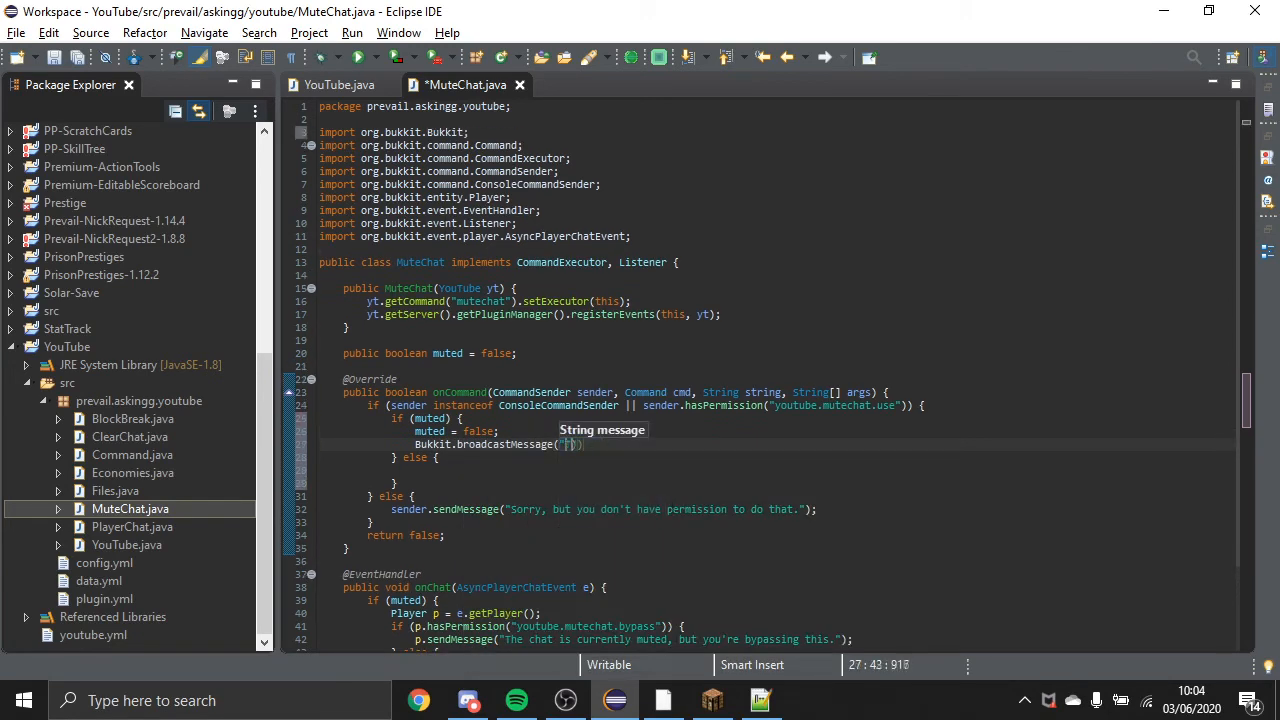
text(The chat was unmuted by)
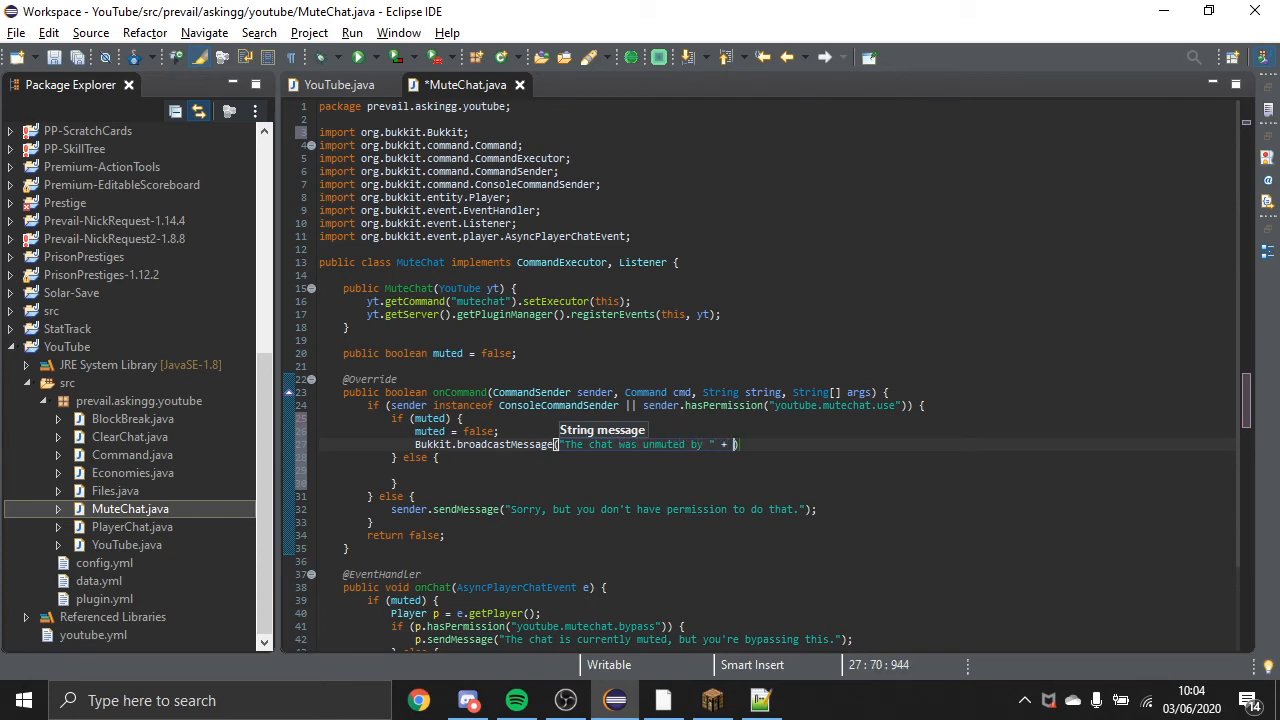
text(sender.getName()+"")
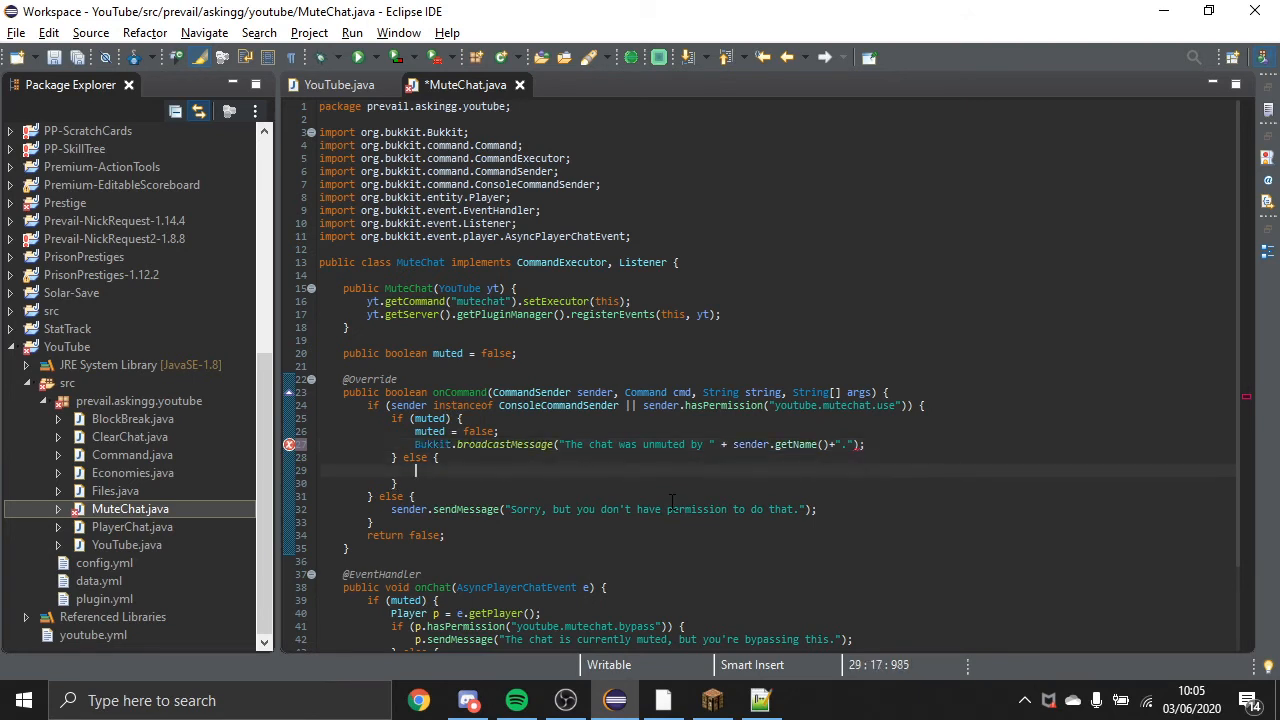
In the else branch, set muted to true and broadcast the muted message.
text(muted = f)
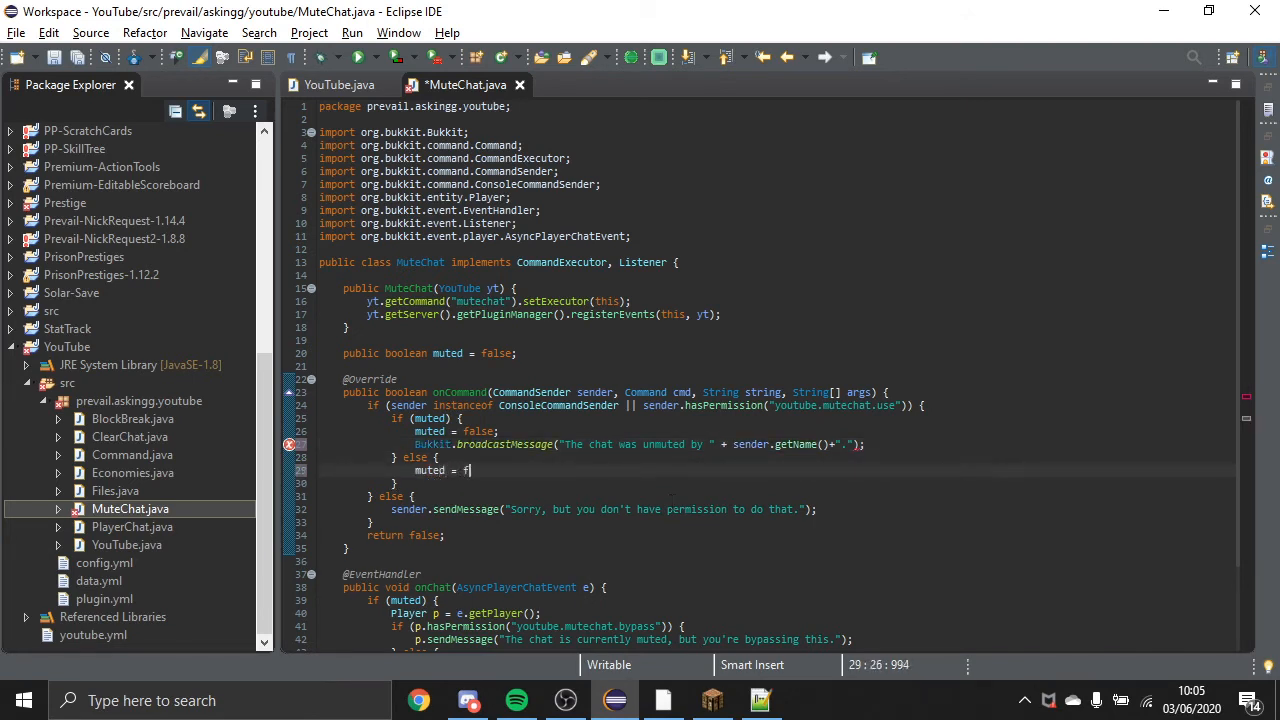
text(true;)
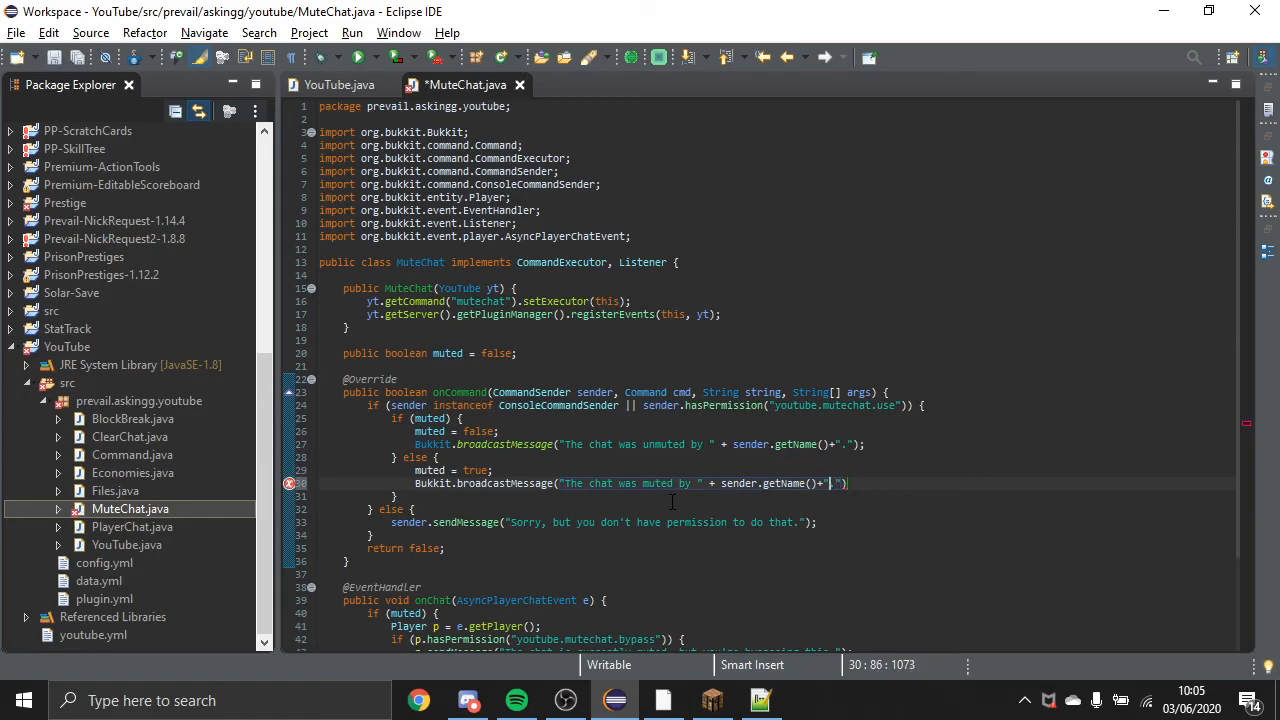
In Minecraft chat, run /mc as Askingg and see the chat-muted broadcast and bypass notice.
click(710, 700)
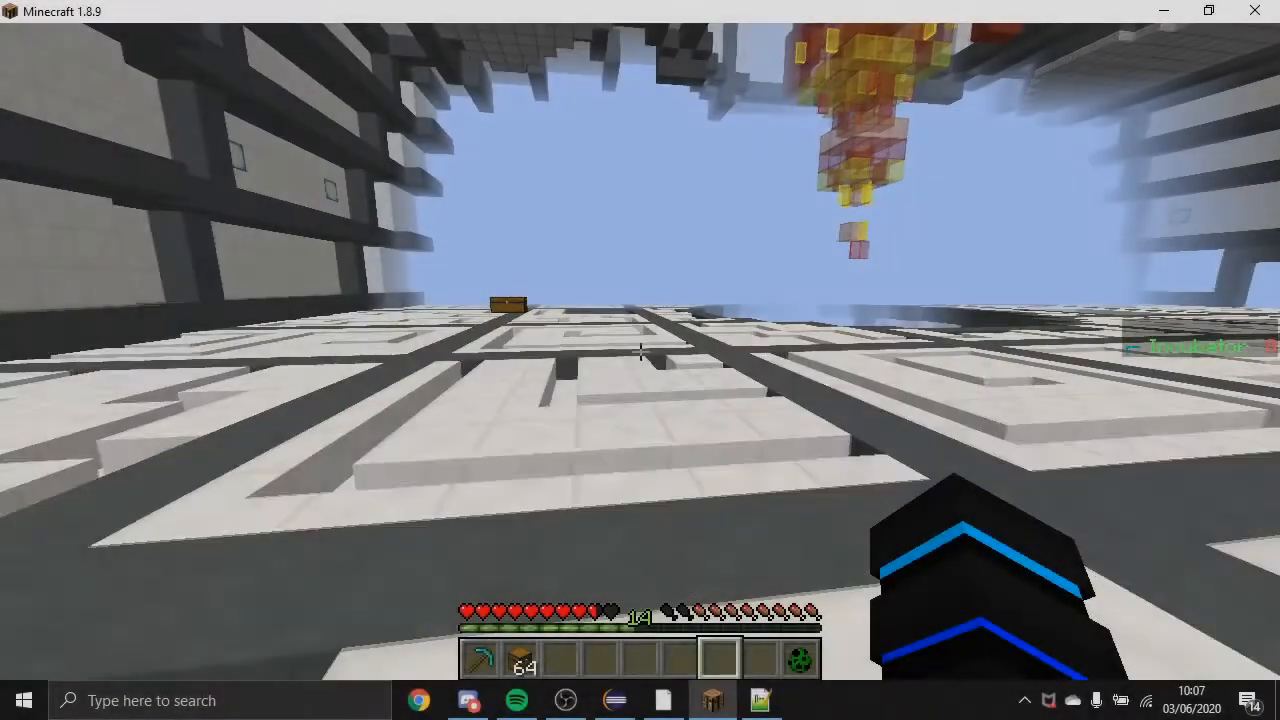
text(t)
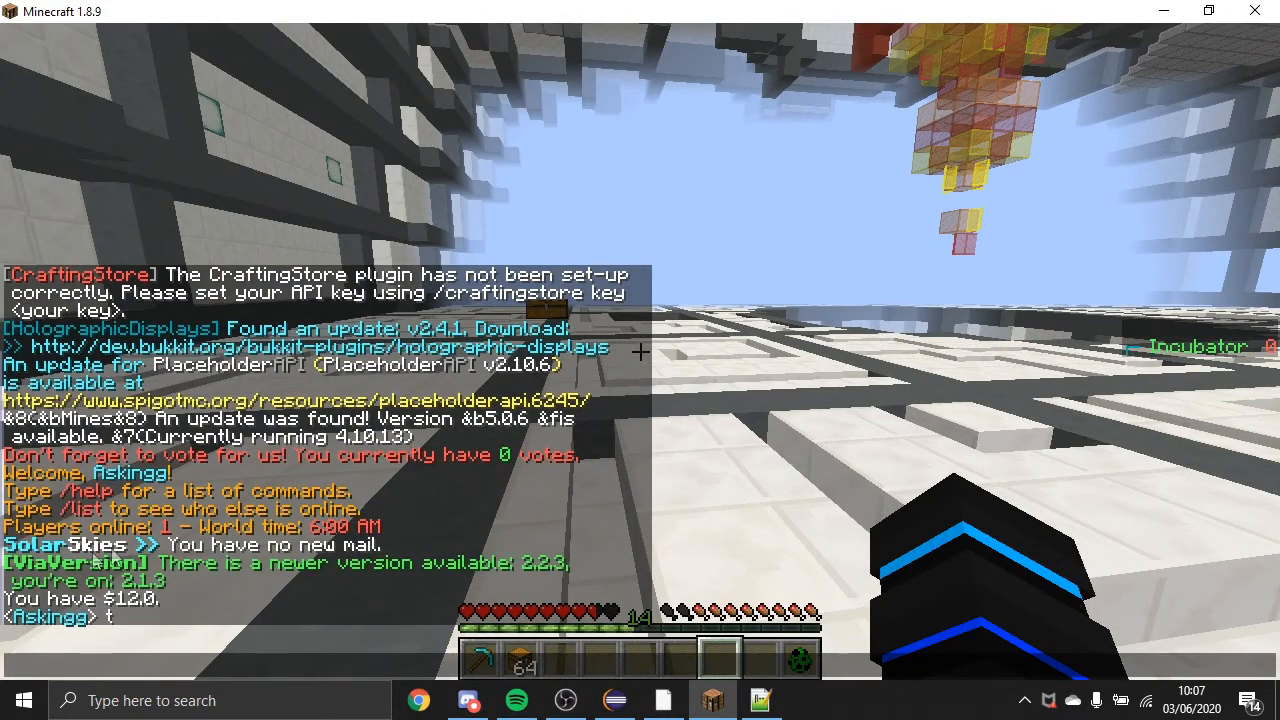
mouse_move(684, 492)
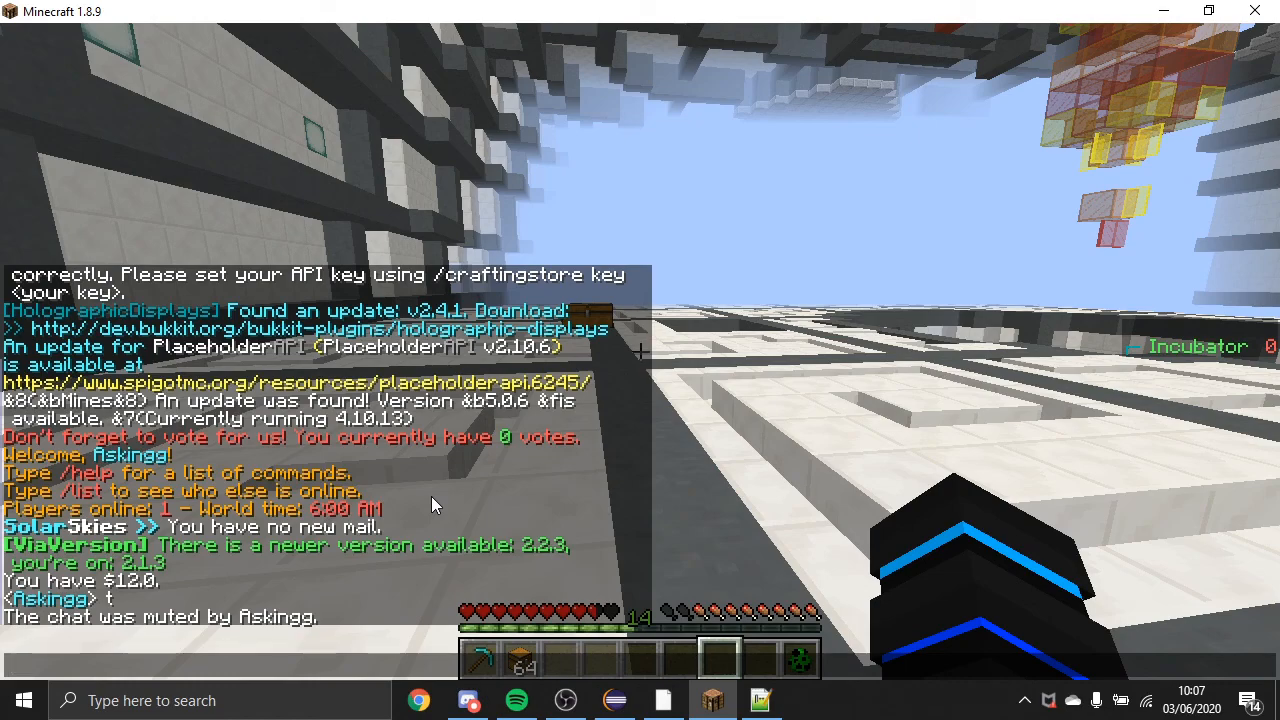
text(mc)
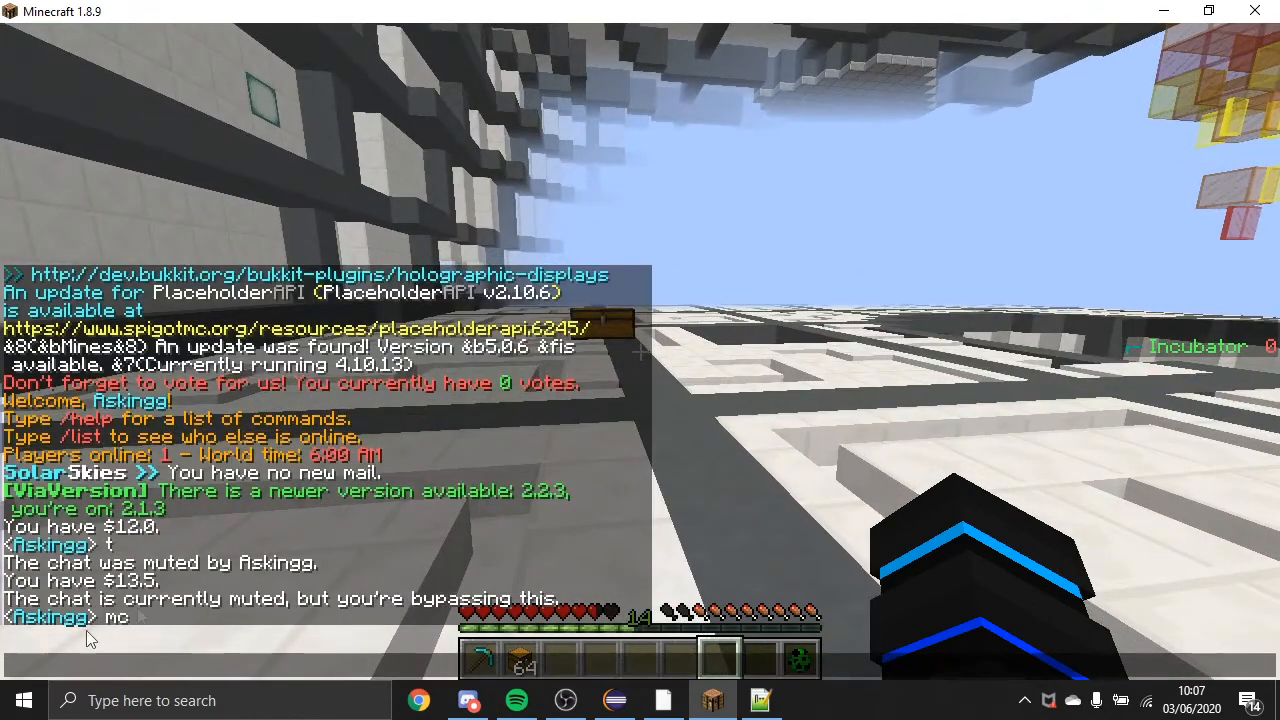